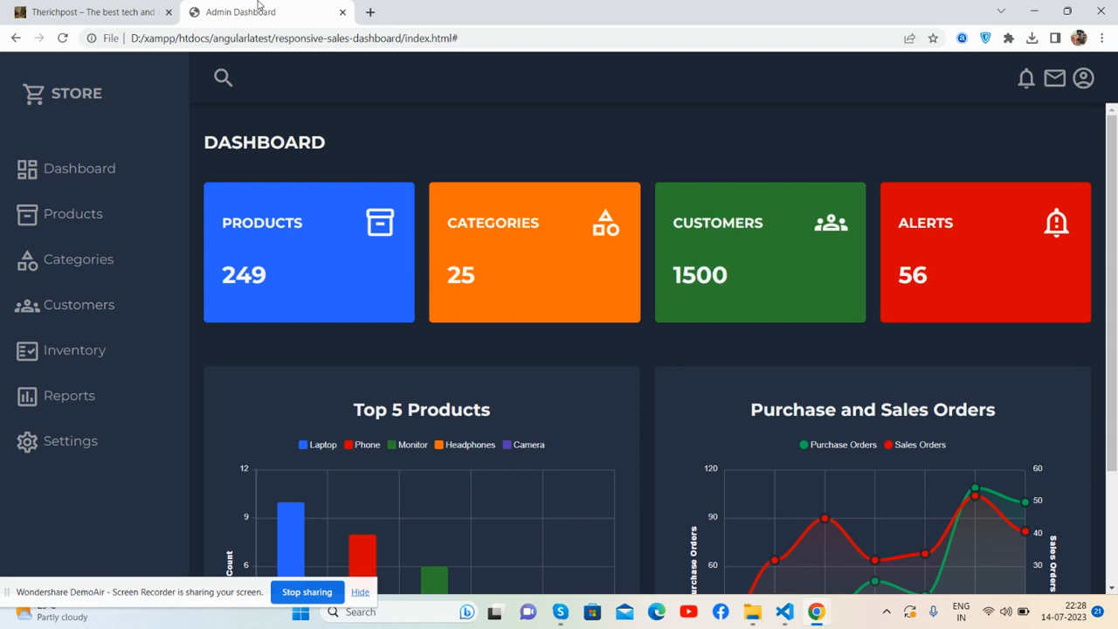
pyautogui.moveTo(429, 120)
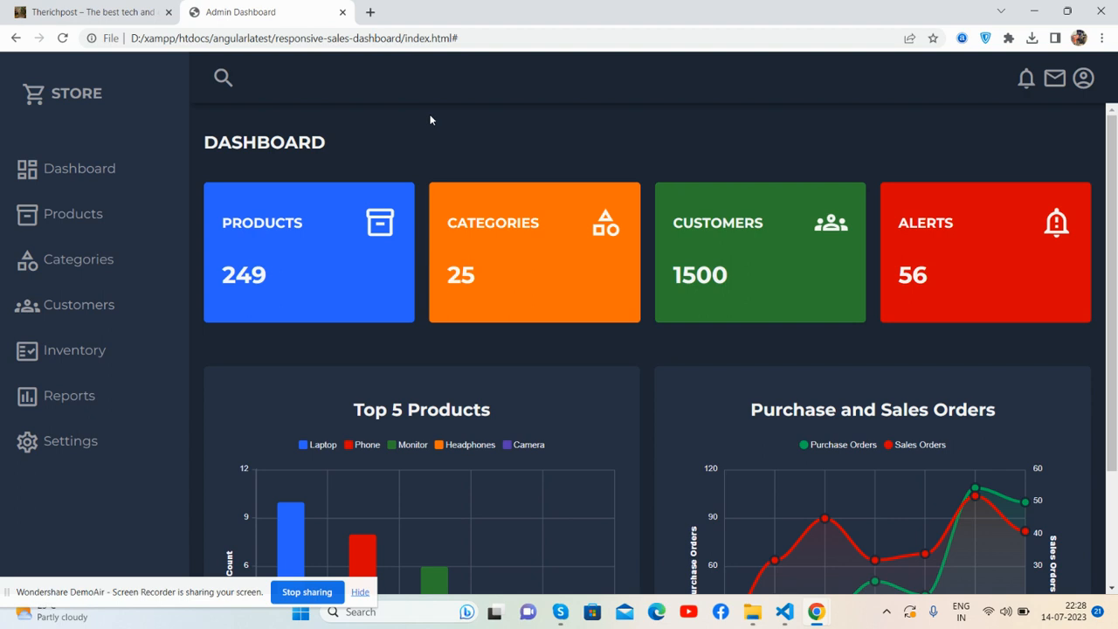
pyautogui.moveTo(225, 151)
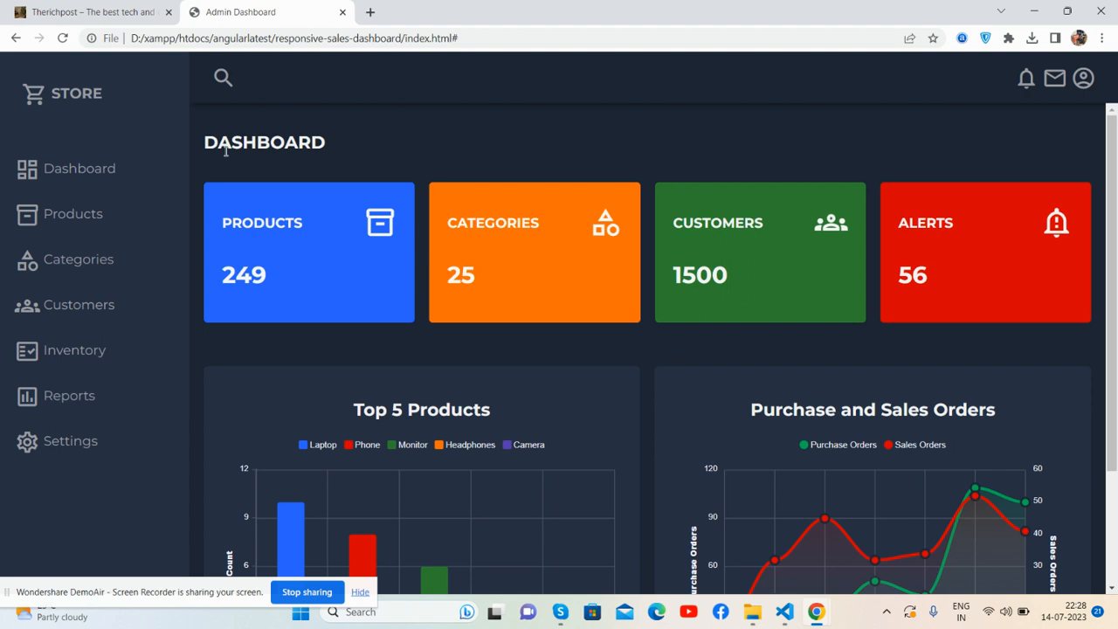
pyautogui.moveTo(631, 144)
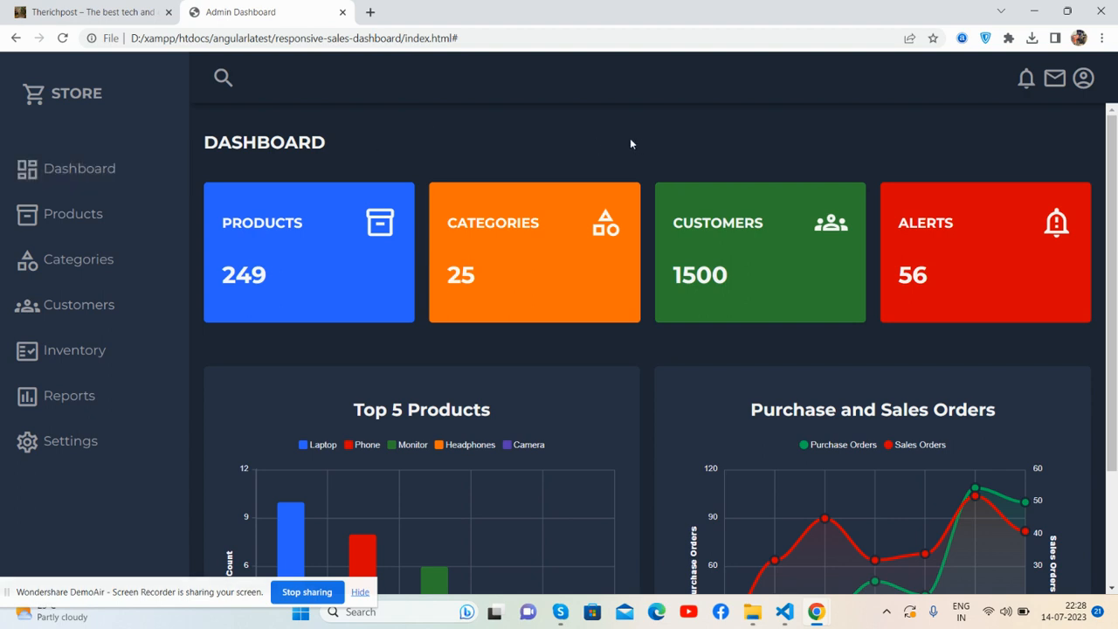
pyautogui.moveTo(83, 407)
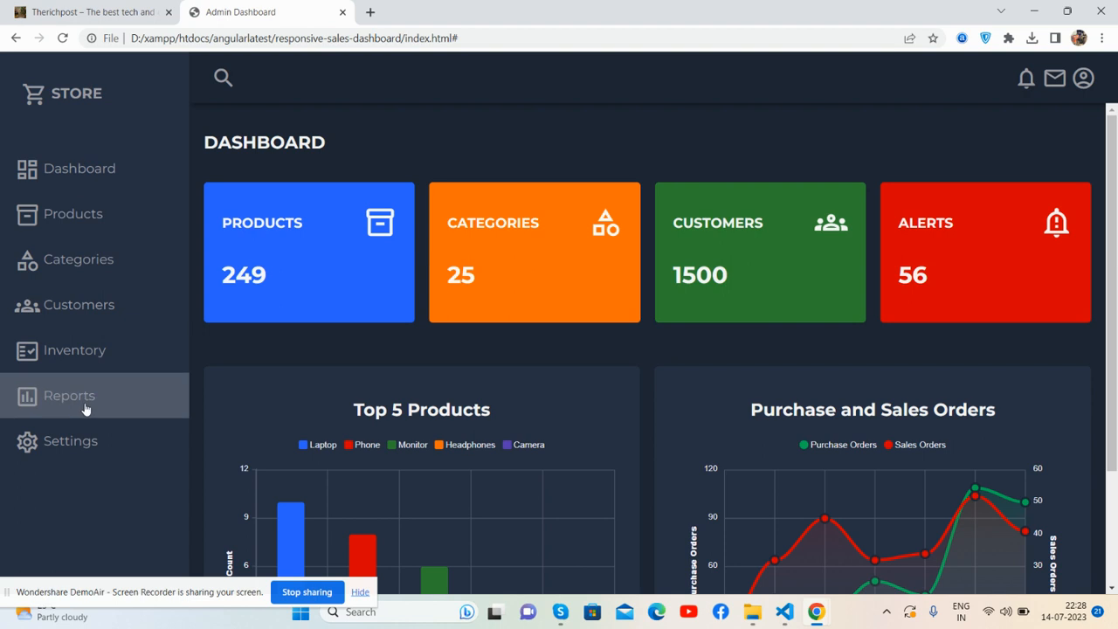
pyautogui.moveTo(218, 104)
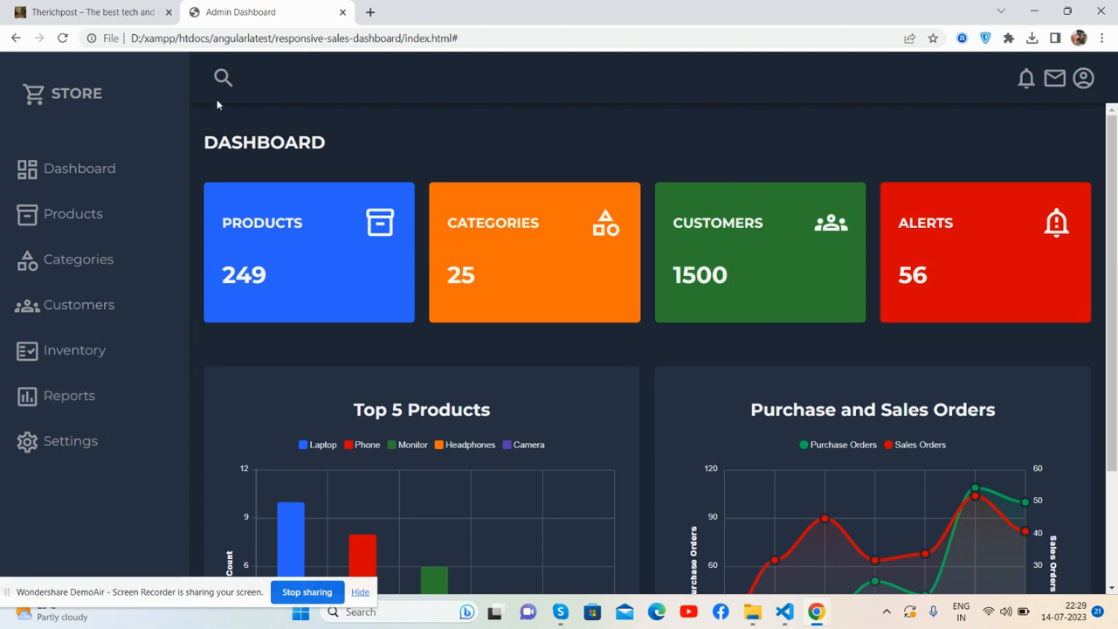
pyautogui.moveTo(721, 118)
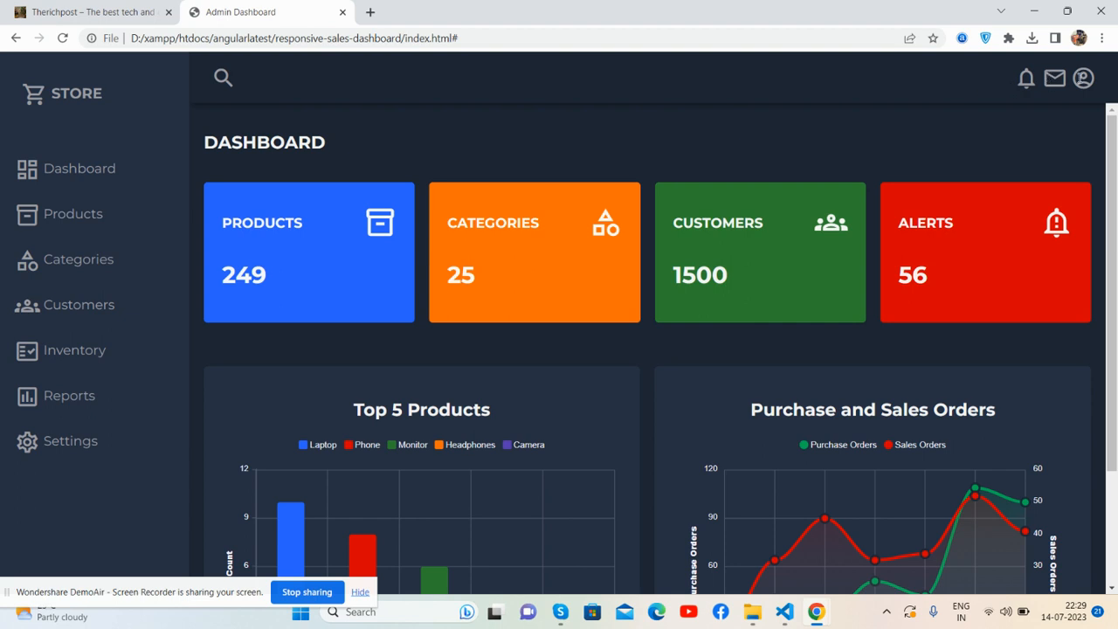
pyautogui.moveTo(356, 210)
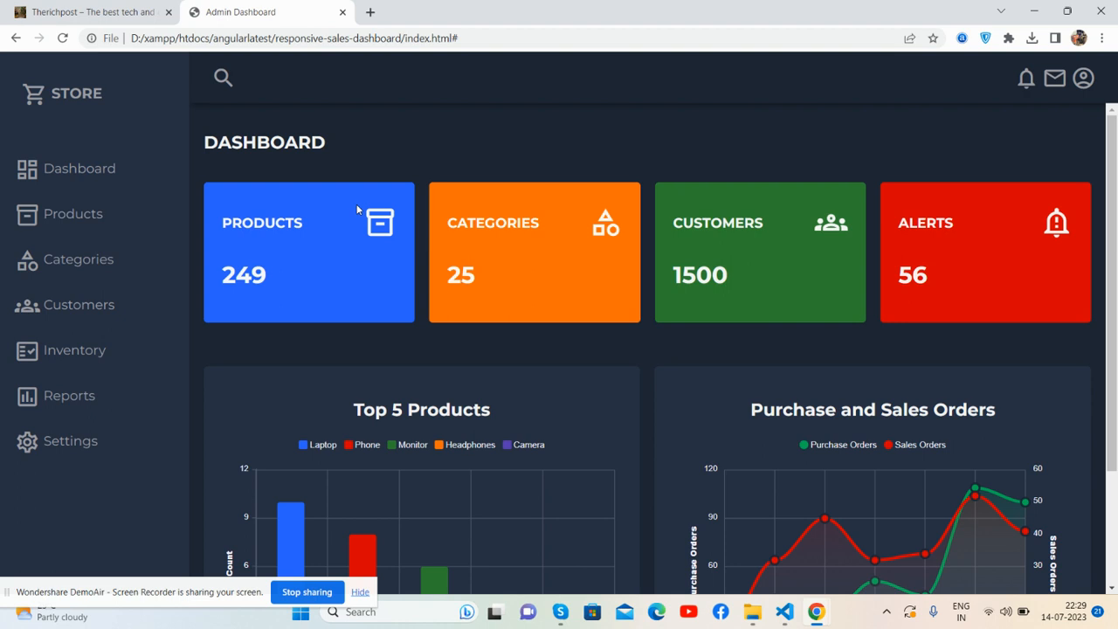
pyautogui.moveTo(258, 223)
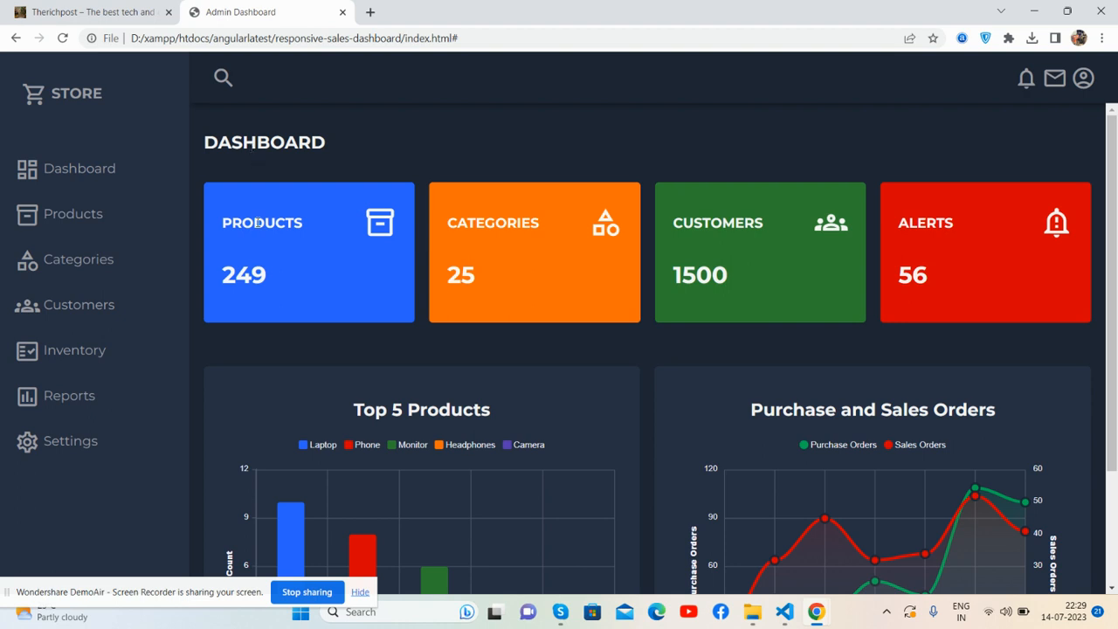
pyautogui.moveTo(589, 254)
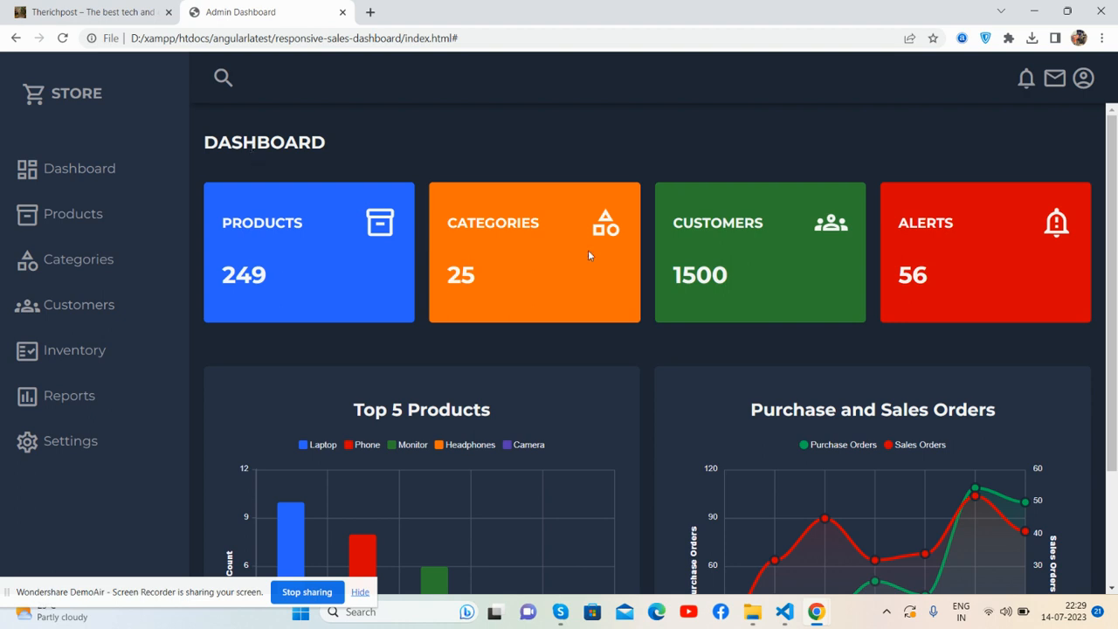
pyautogui.moveTo(636, 264)
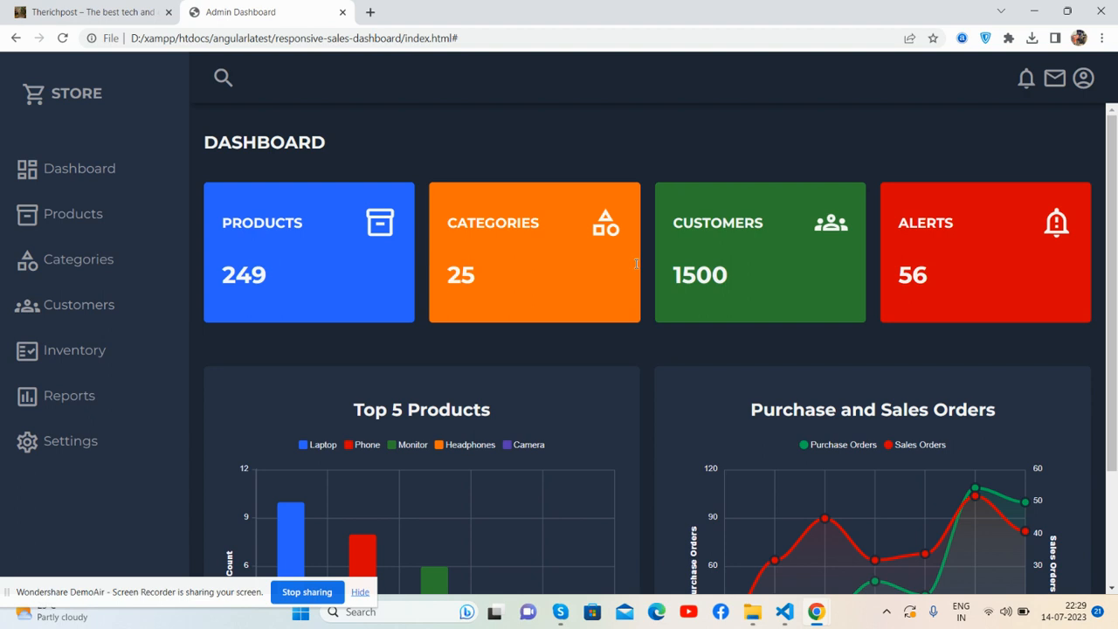
pyautogui.moveTo(534, 268)
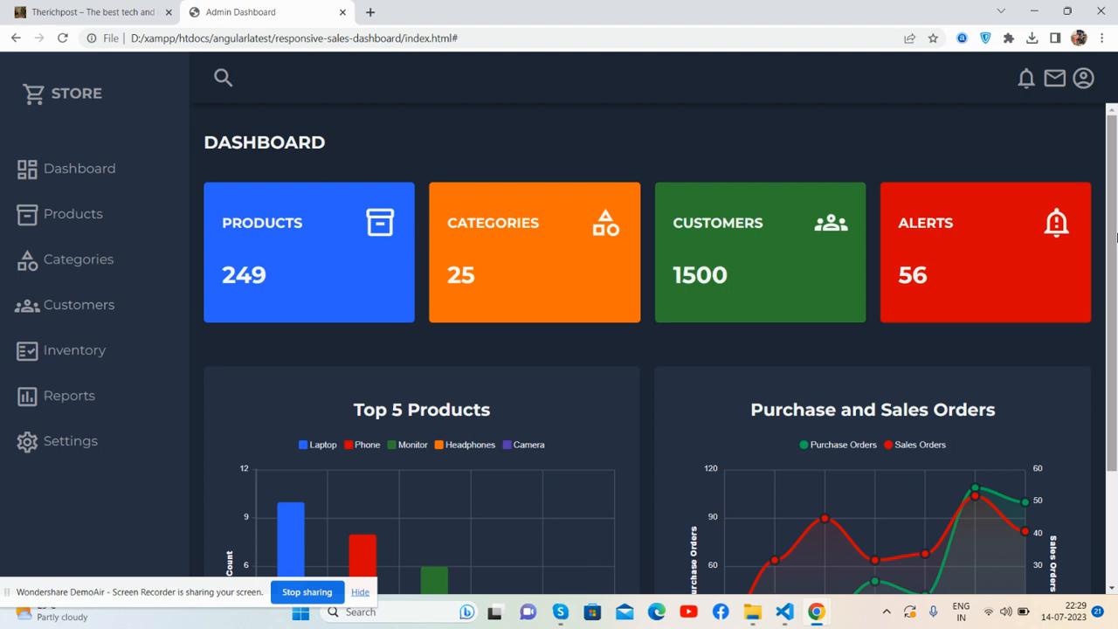
# Check chart values: Laptop 10, Camera 2, and March 28 purchase versus 45 sales orders
pyautogui.scroll(-3)
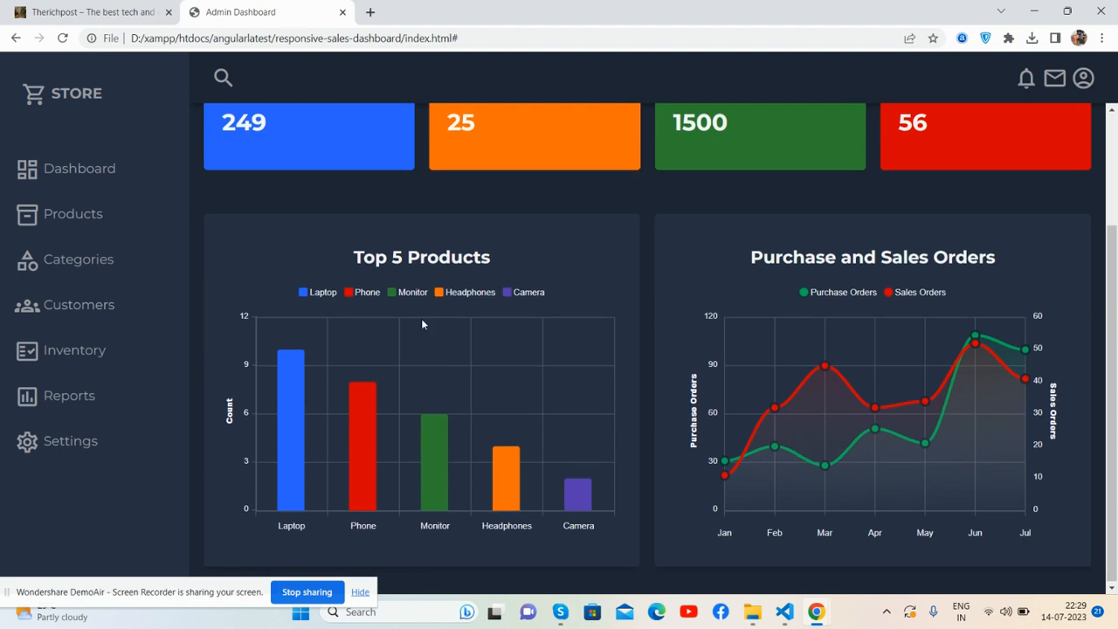
pyautogui.moveTo(578, 480)
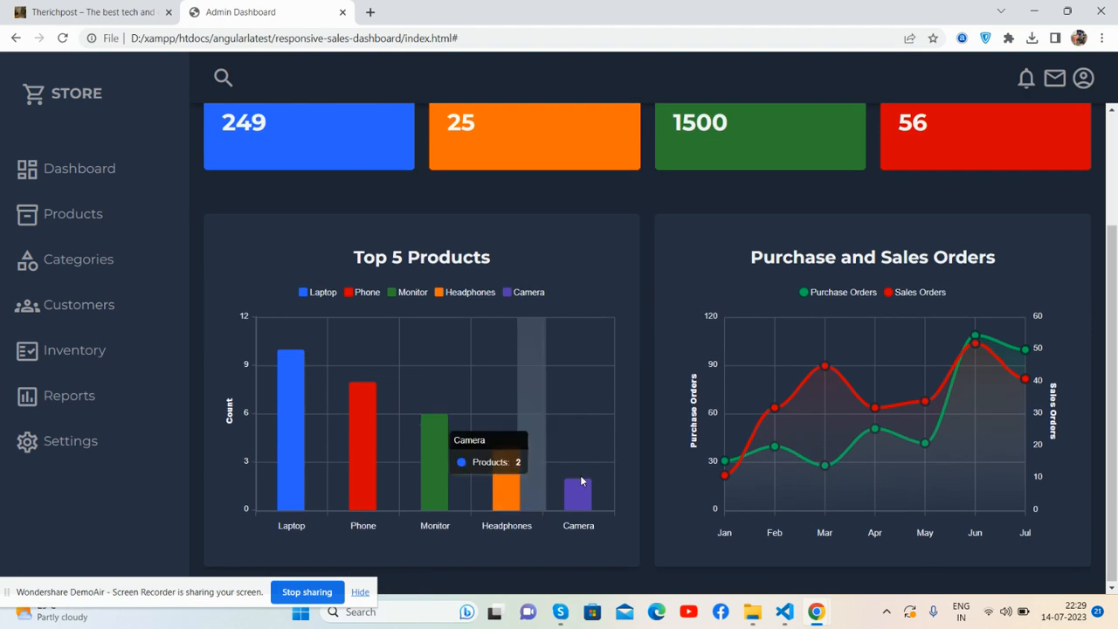
pyautogui.moveTo(306, 298)
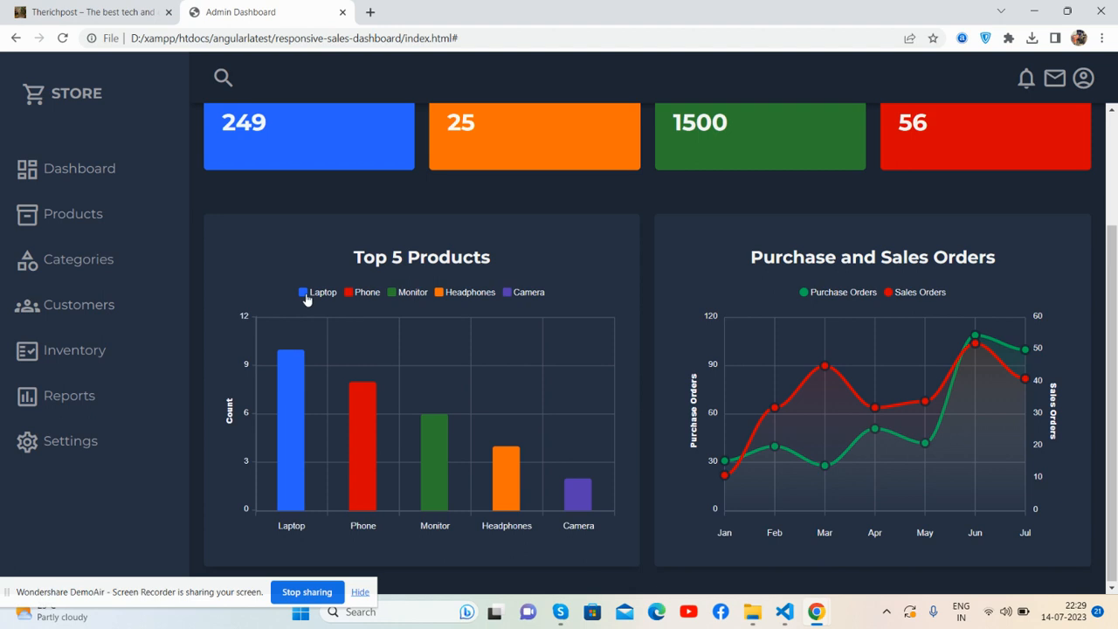
pyautogui.moveTo(406, 295)
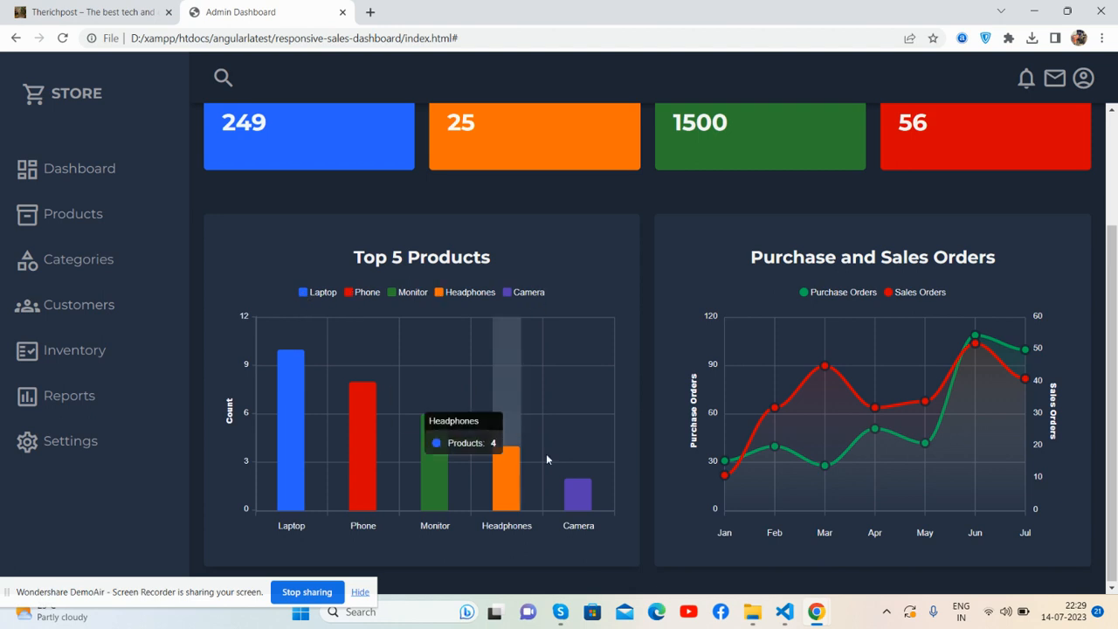
pyautogui.moveTo(578, 472)
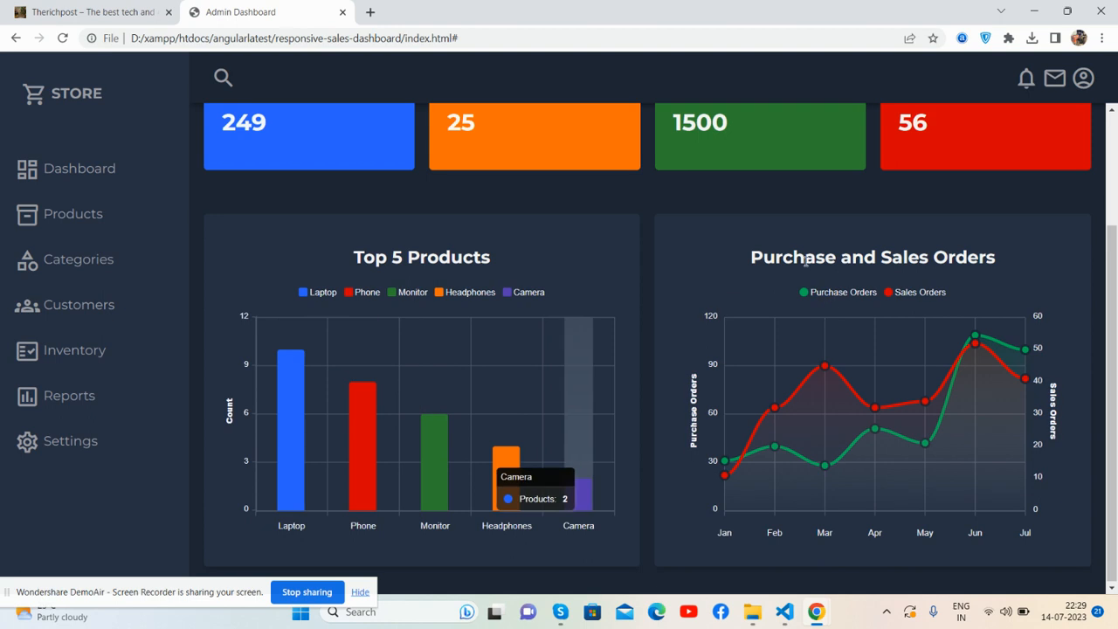
pyautogui.moveTo(823, 367)
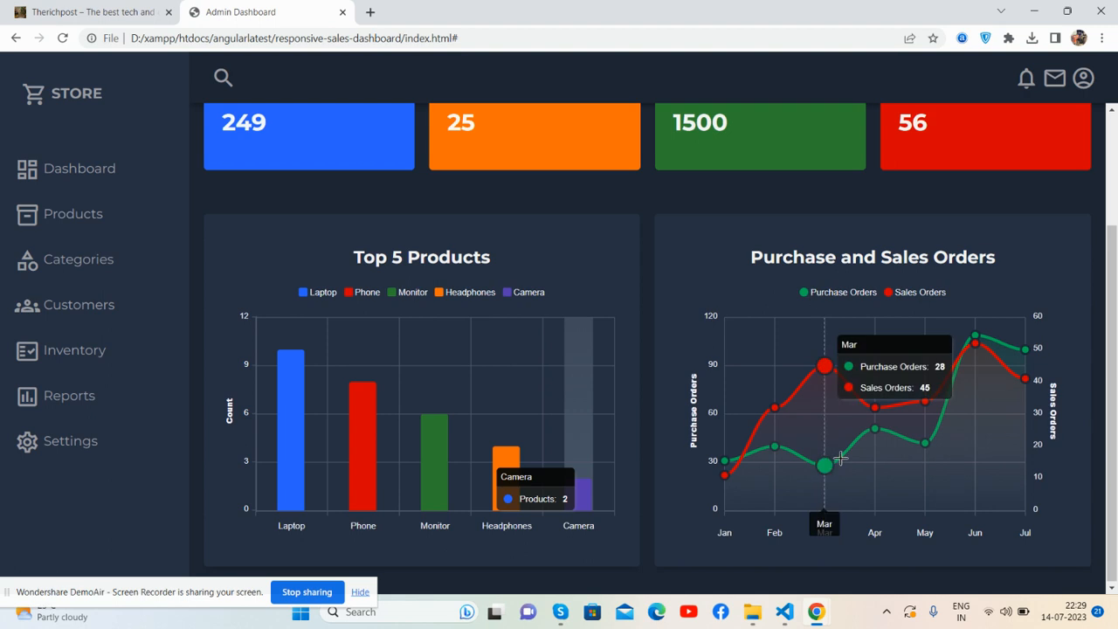
pyautogui.moveTo(834, 365)
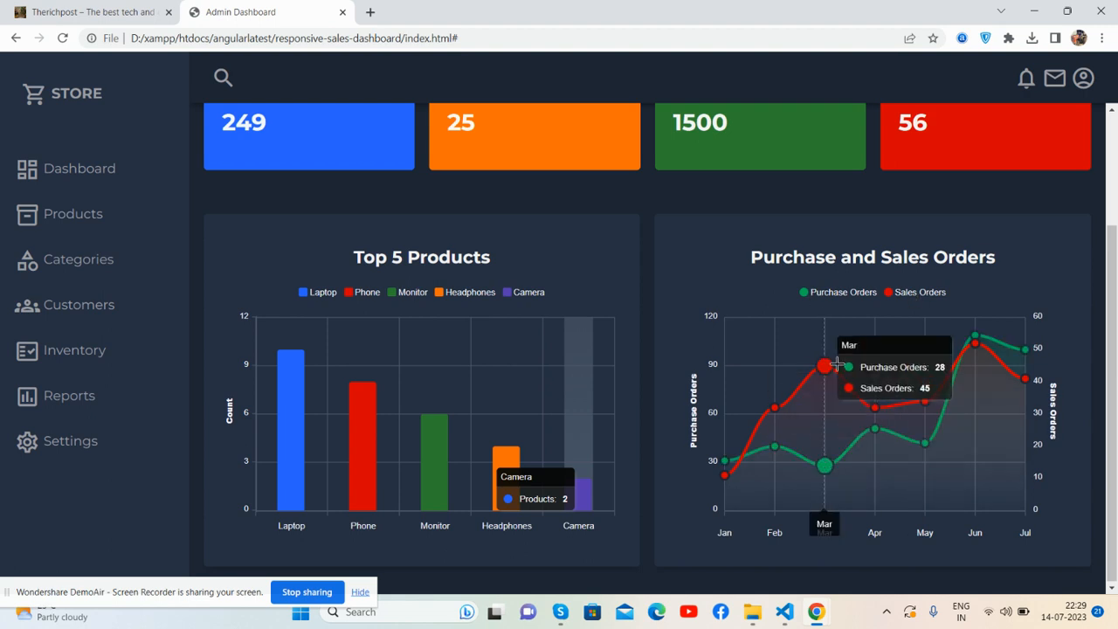
pyautogui.moveTo(291, 393)
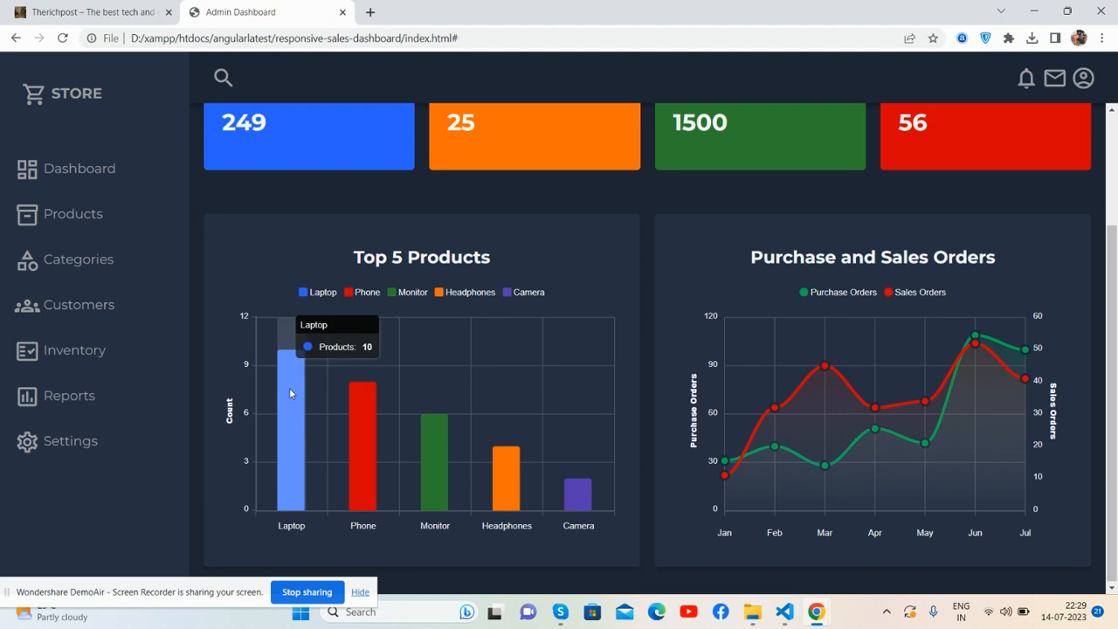
pyautogui.moveTo(434, 298)
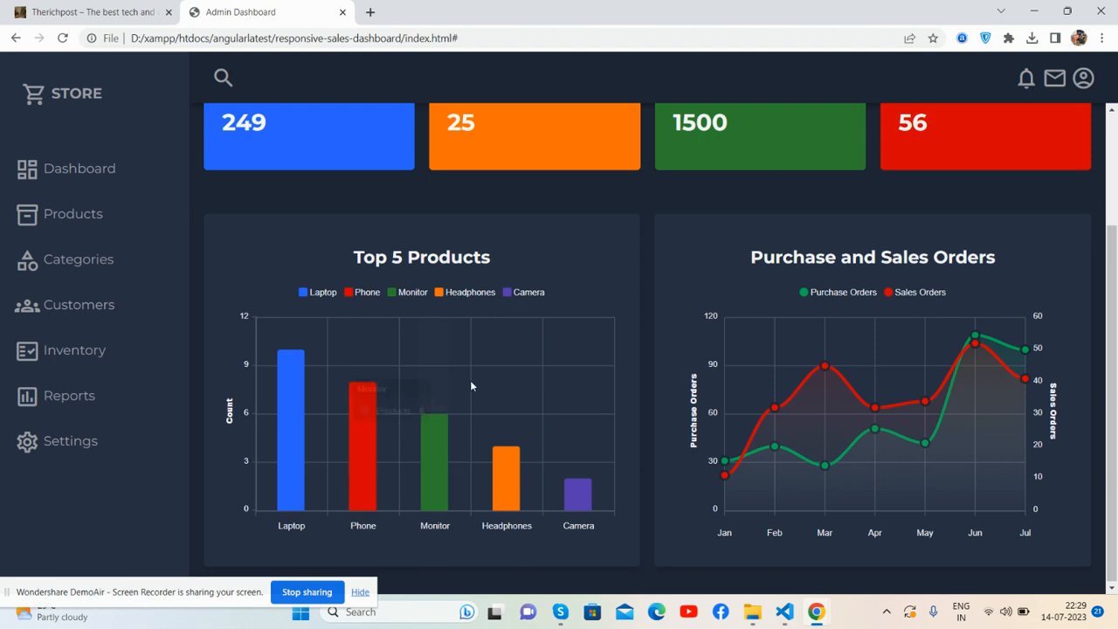
pyautogui.moveTo(580, 489)
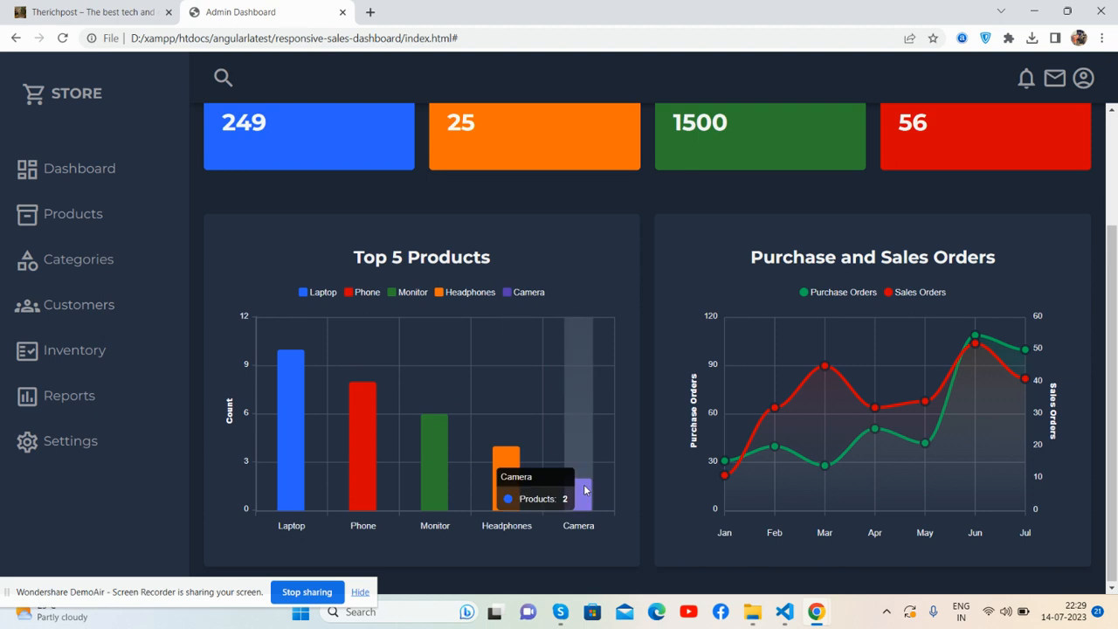
pyautogui.moveTo(714, 487)
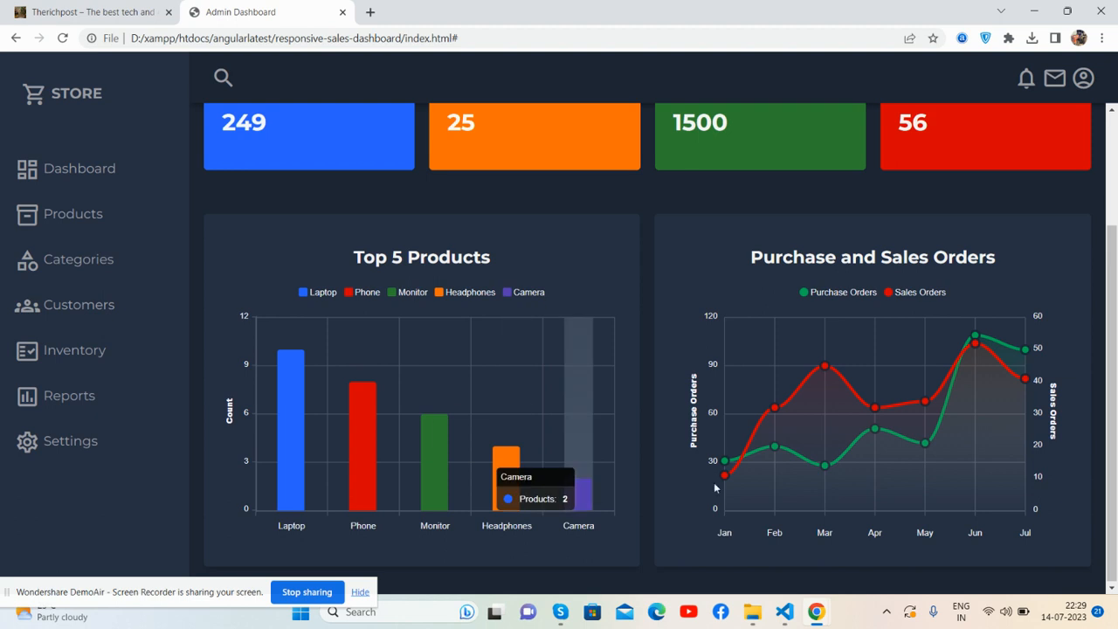
pyautogui.scroll(3)
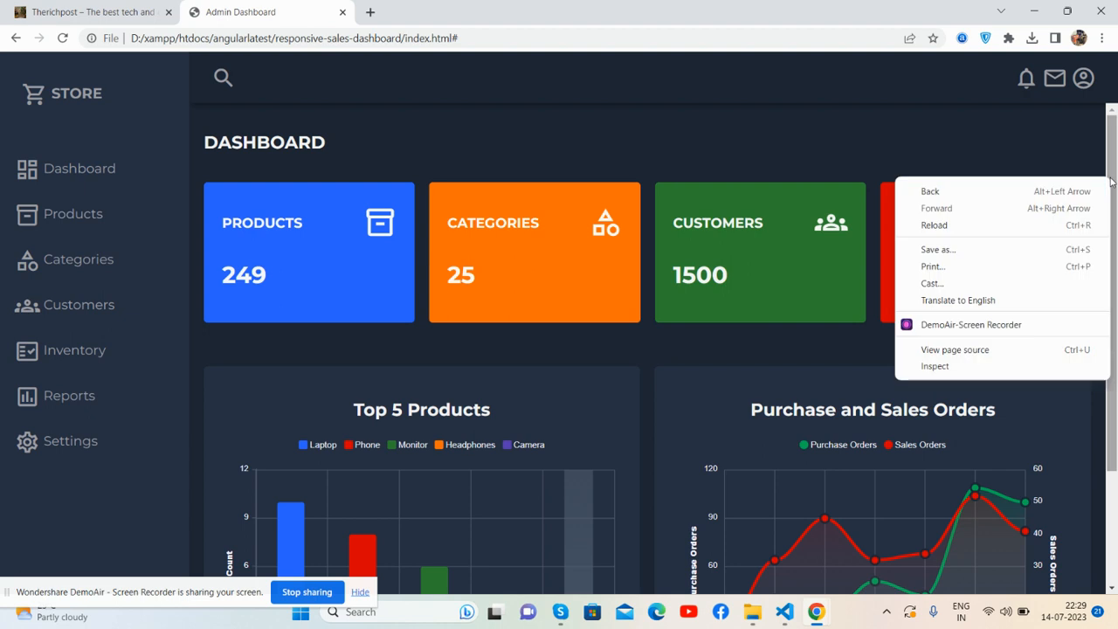
# Open DevTools device mode and preview the dashboard at iPhone XR size
pyautogui.click(934, 365)
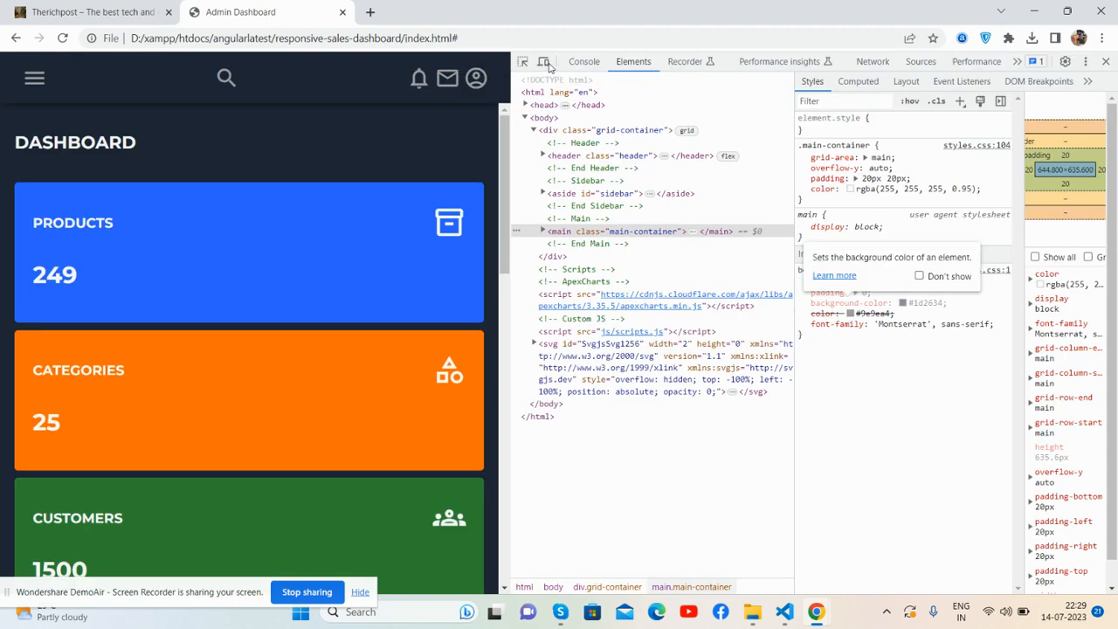
pyautogui.click(543, 61)
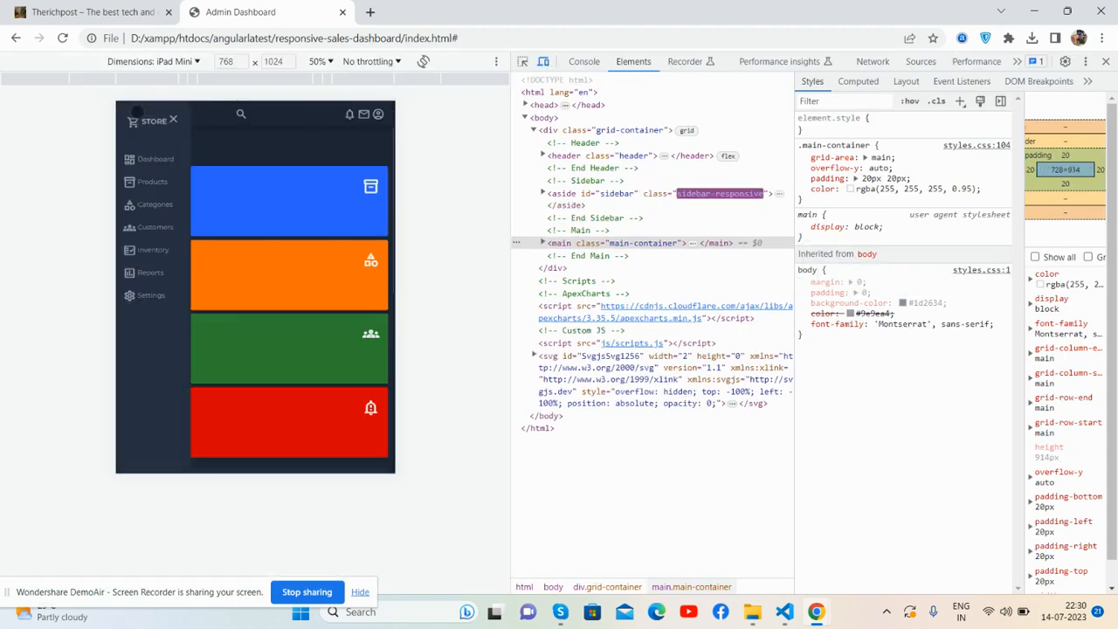
pyautogui.click(153, 61)
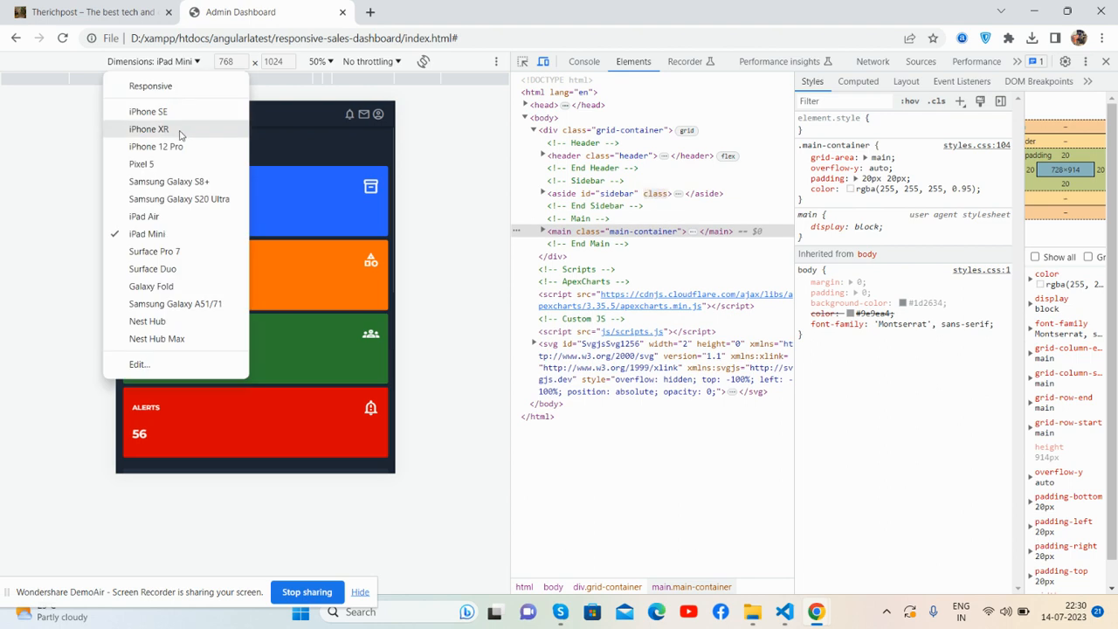
pyautogui.click(148, 128)
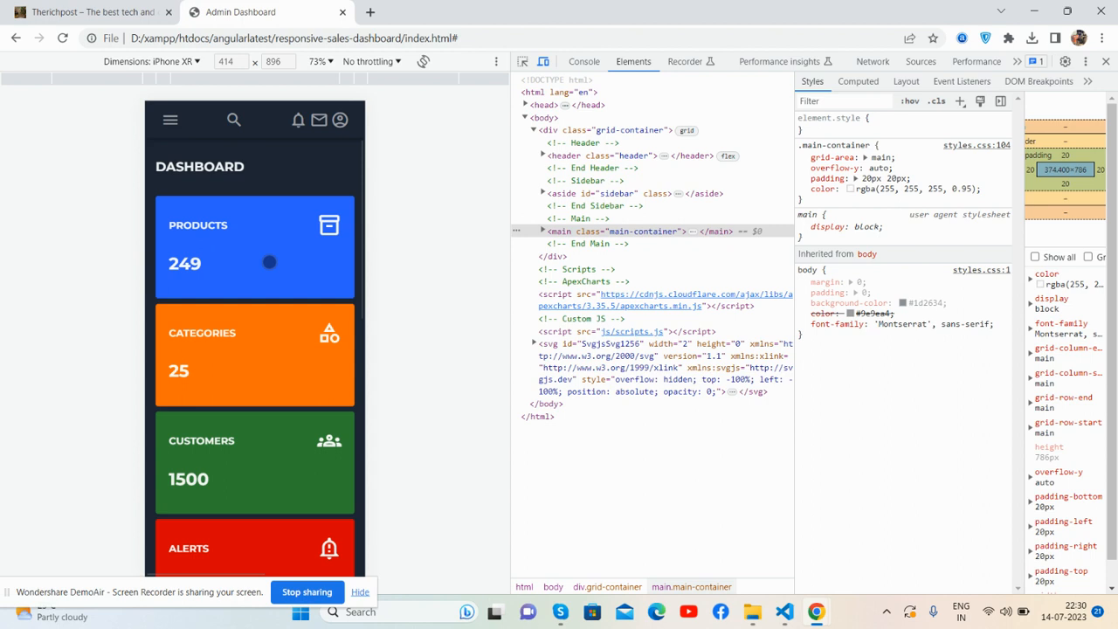
# Switch to iPhone 12 Pro, then open and close the mobile sidebar menu
pyautogui.click(148, 61)
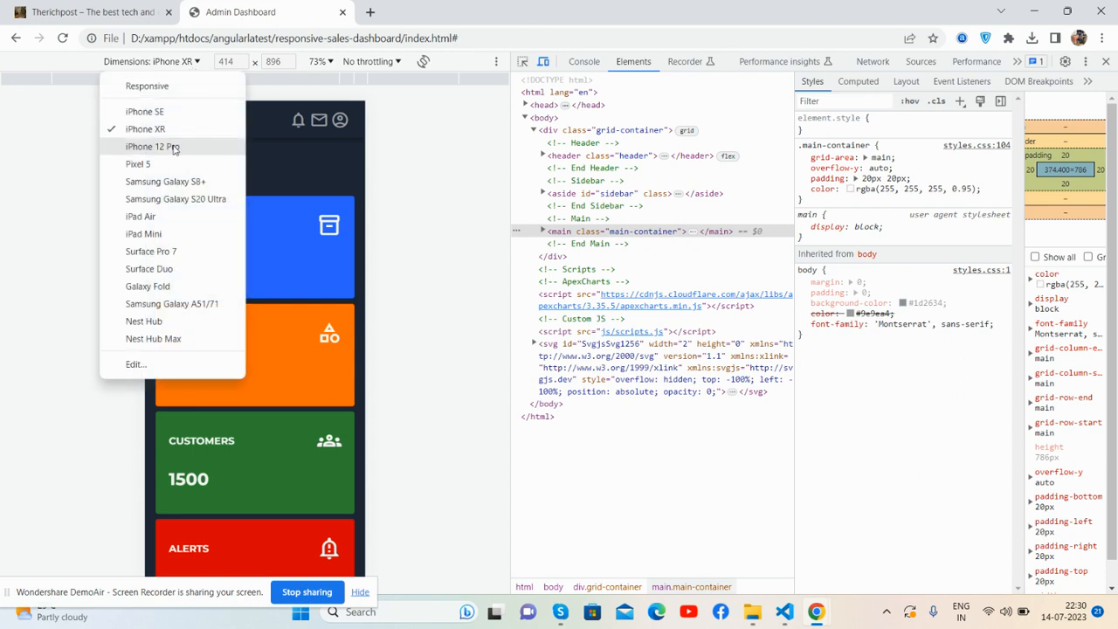
pyautogui.click(152, 146)
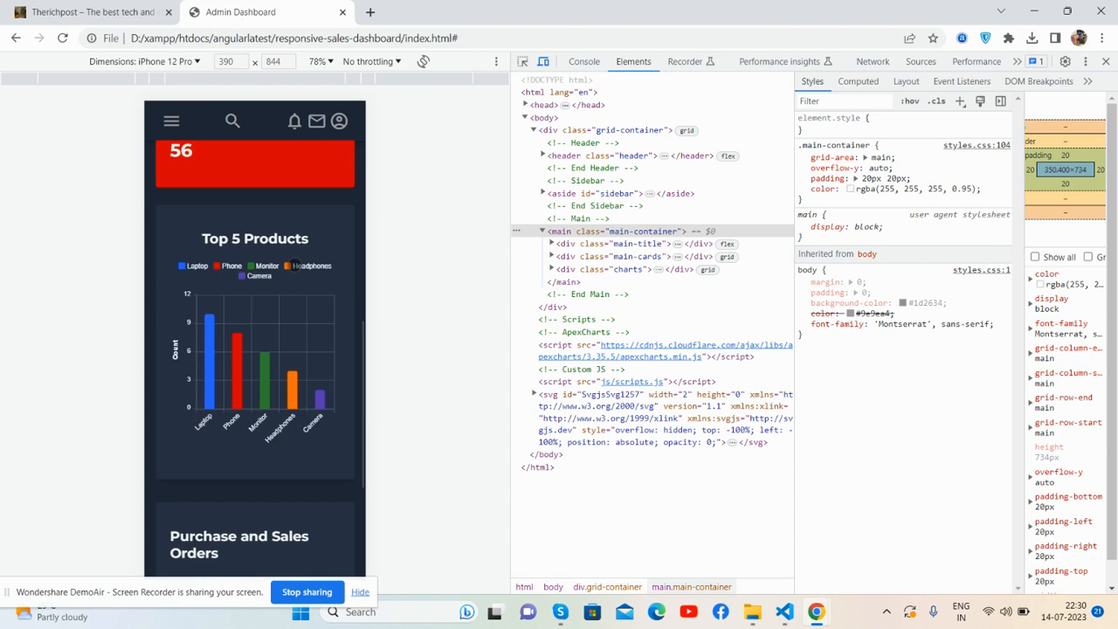
pyautogui.click(171, 120)
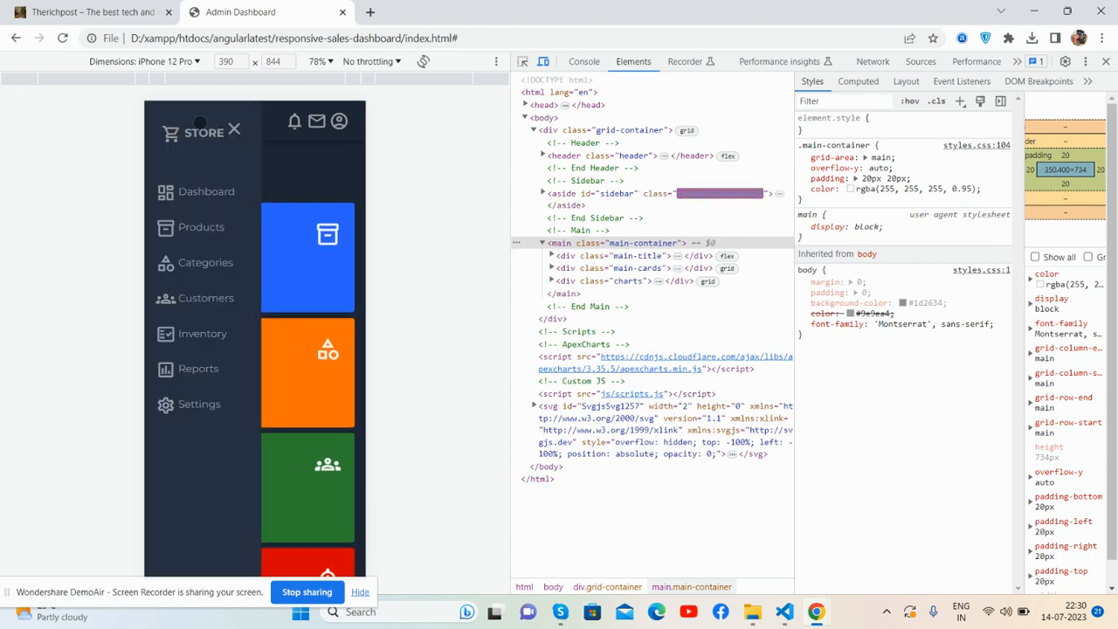
pyautogui.click(144, 61)
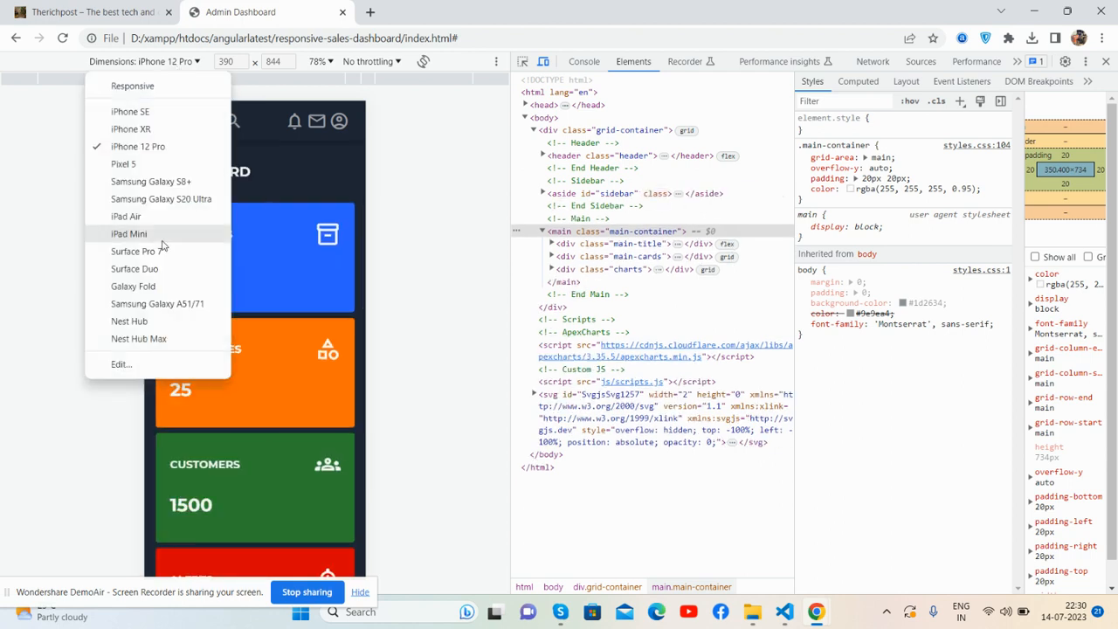
pyautogui.click(129, 233)
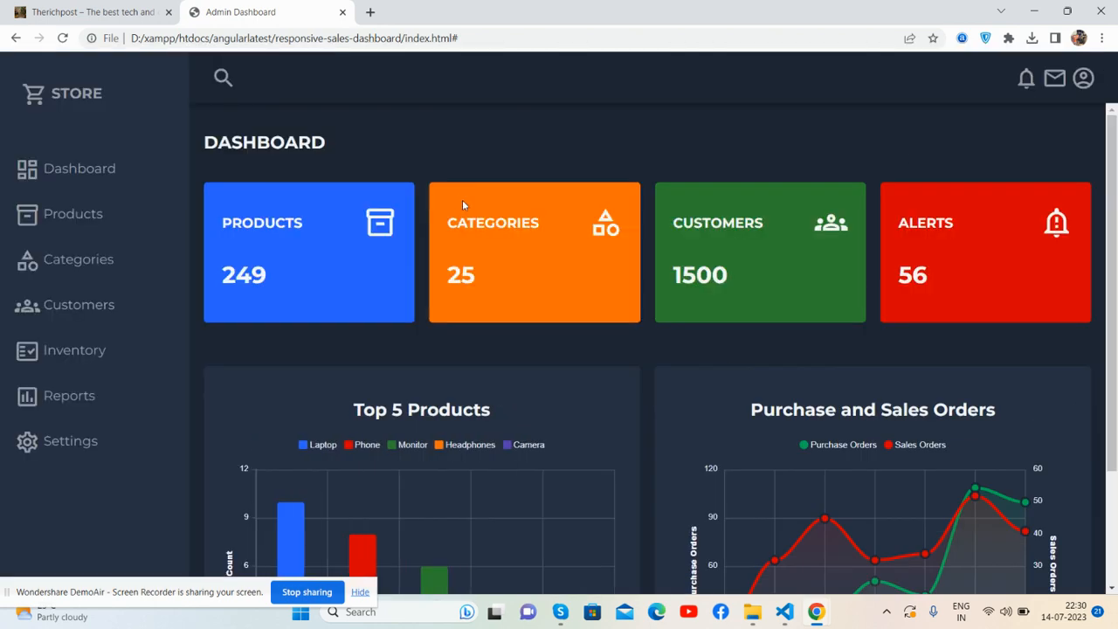
pyautogui.moveTo(457, 203)
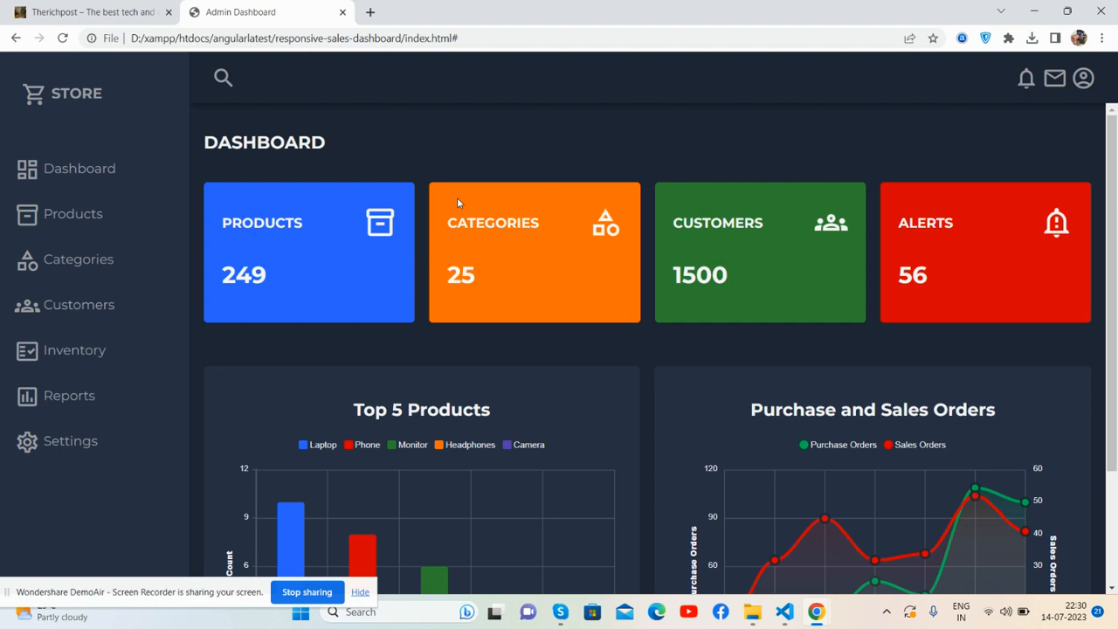
pyautogui.moveTo(437, 132)
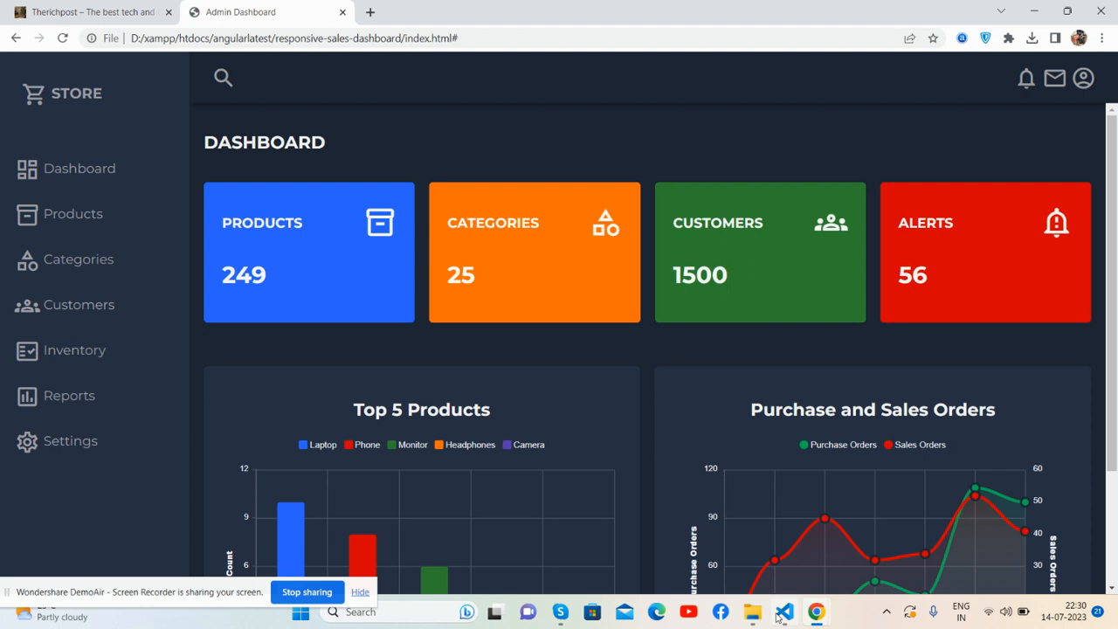
# Switch to VS Code showing the dashboard's index.html header and sidebar markup
pyautogui.click(783, 611)
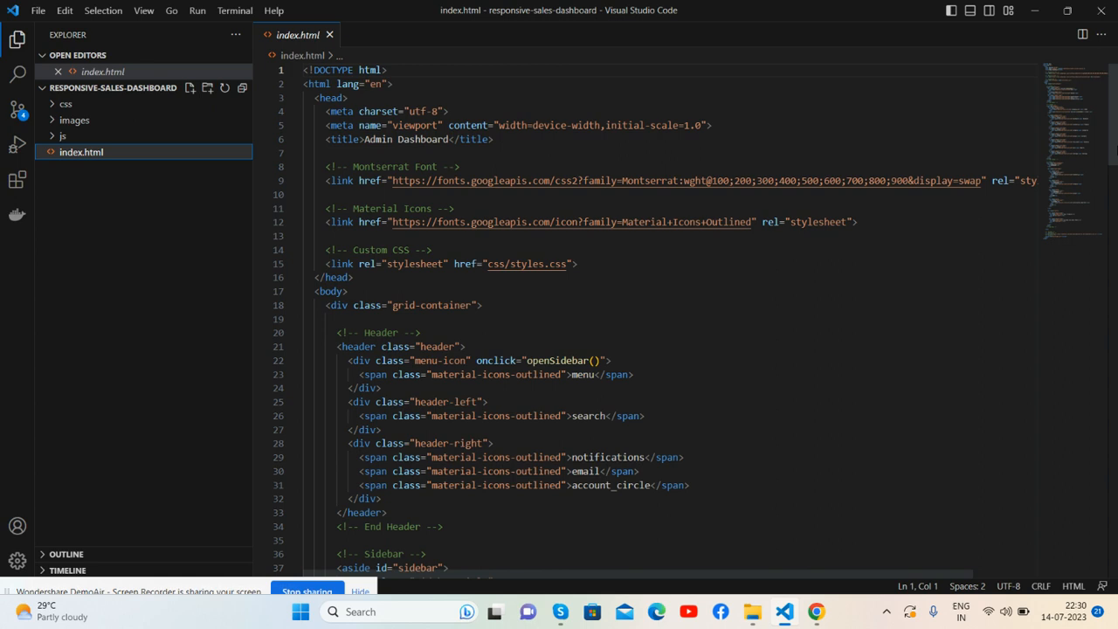
# Review index.html, collapse the images folder, and return to Chrome's Therichpost homepage
pyautogui.scroll(-3)
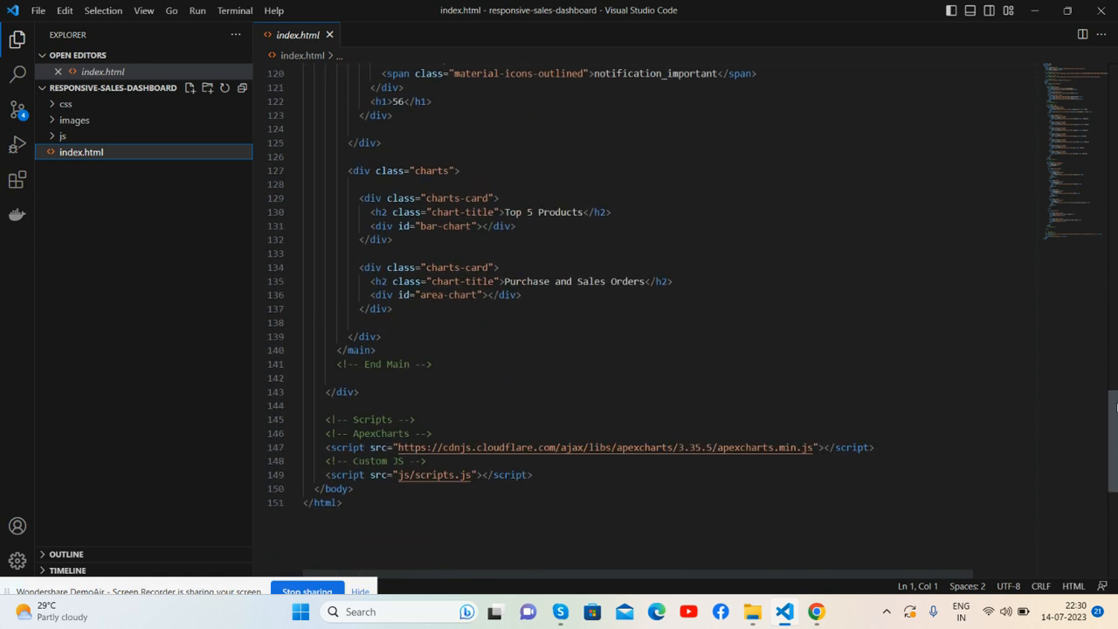
pyautogui.press('ctrl+Home')
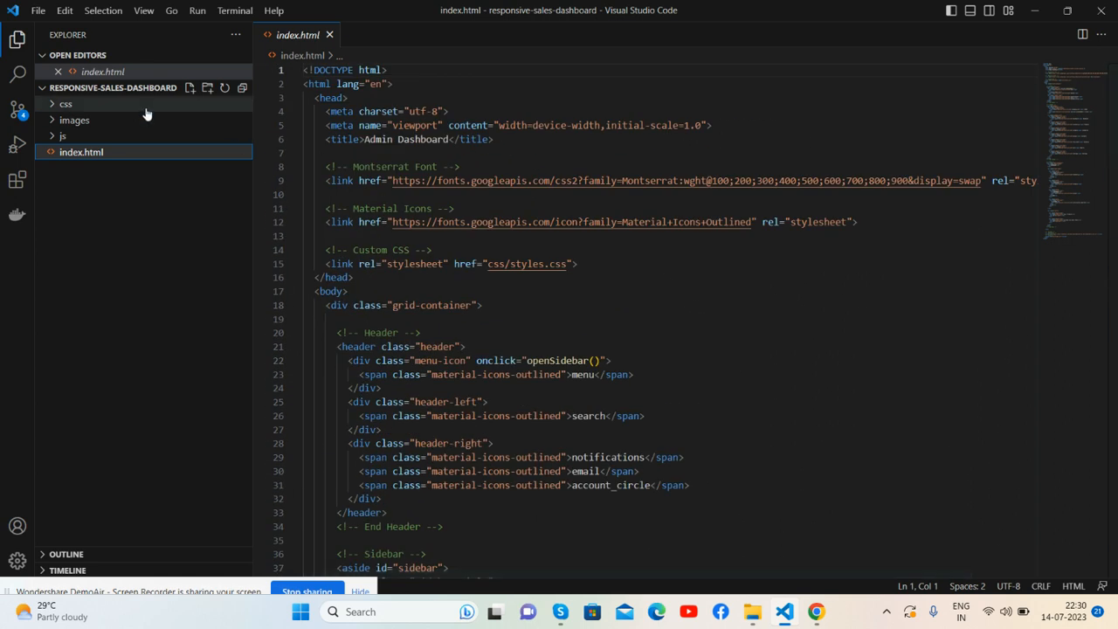
pyautogui.moveTo(65, 103)
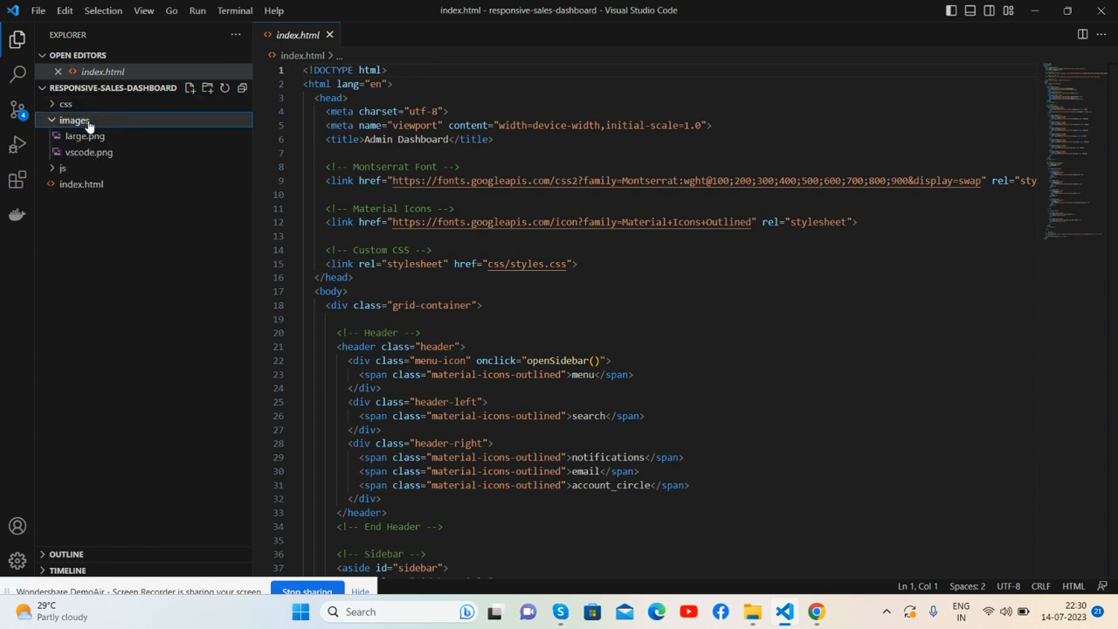
pyautogui.click(74, 120)
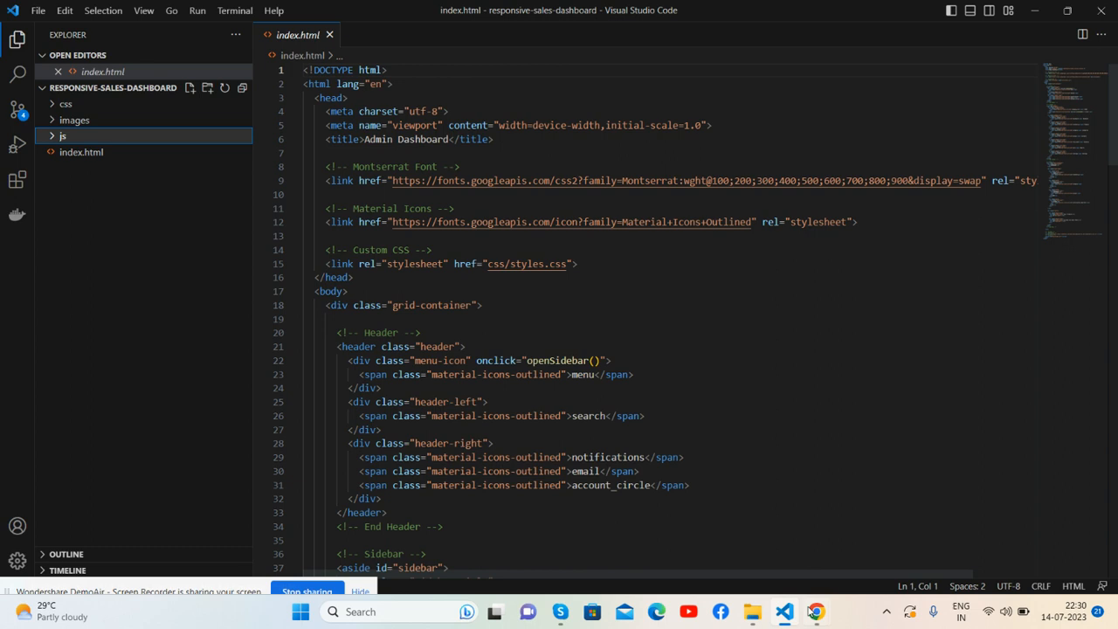
pyautogui.click(814, 610)
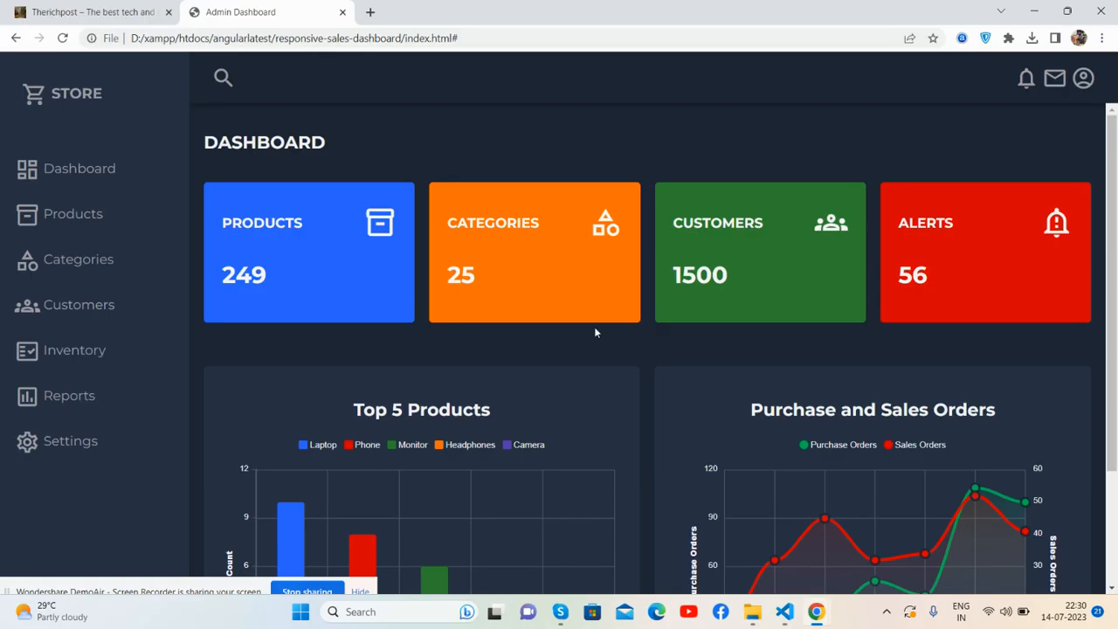
pyautogui.moveTo(586, 319)
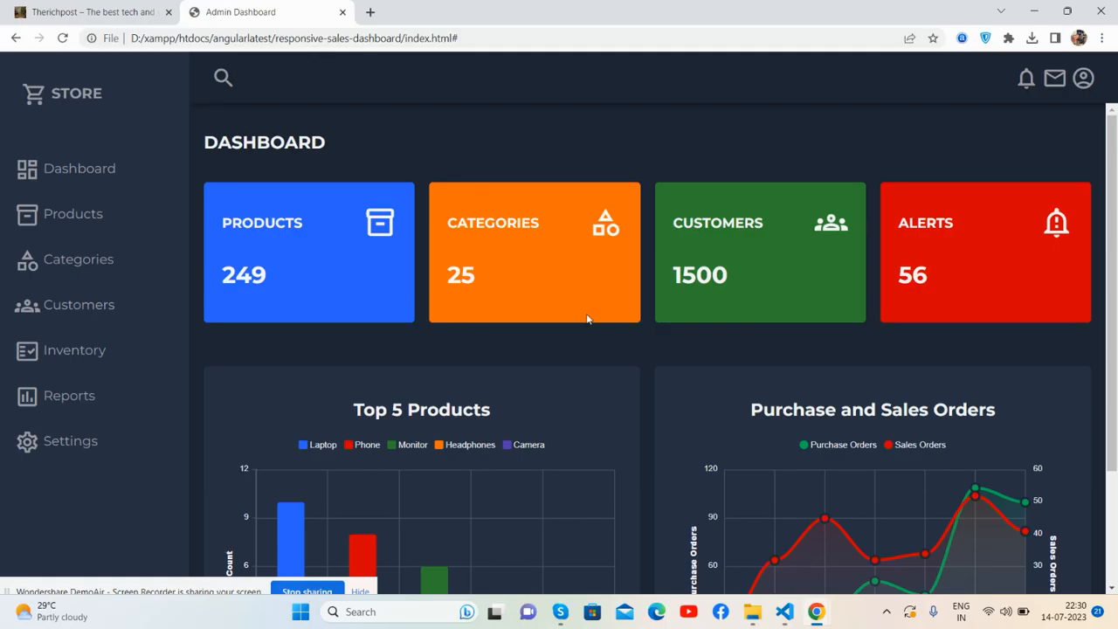
pyautogui.click(87, 11)
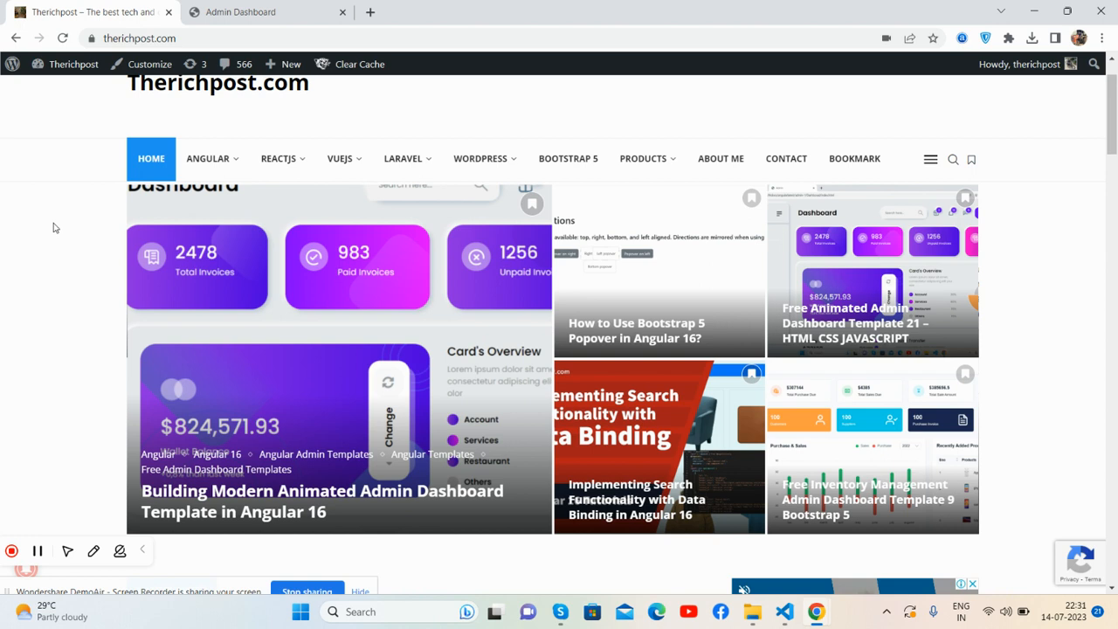
pyautogui.moveTo(367, 312)
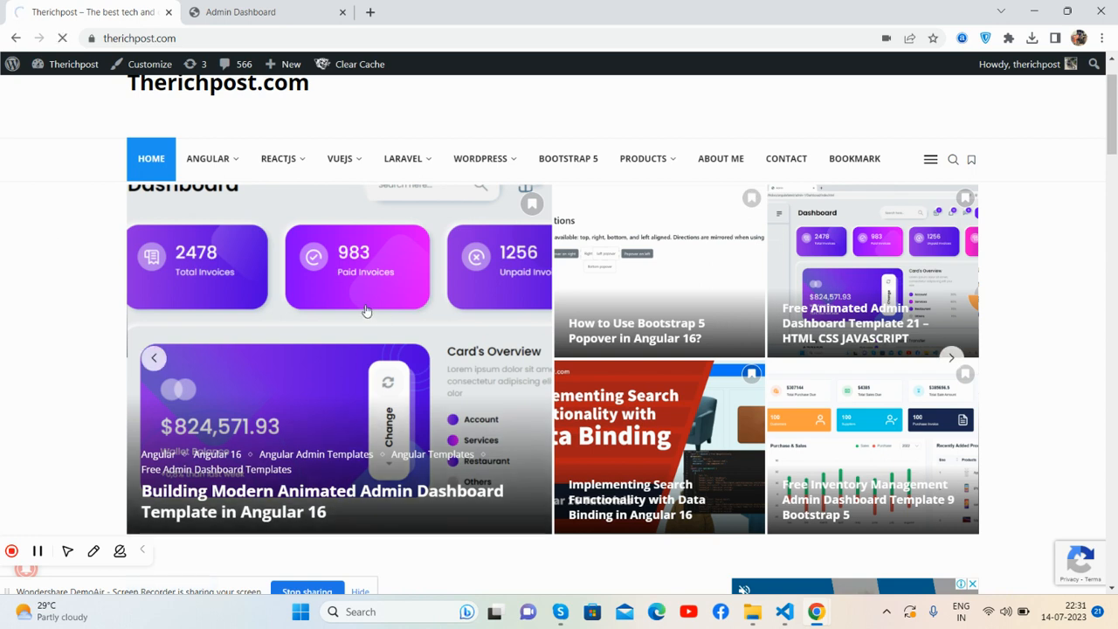
# Browse a featured Therichpost post and reach the Admin Dashboard Template 21 article
pyautogui.click(321, 500)
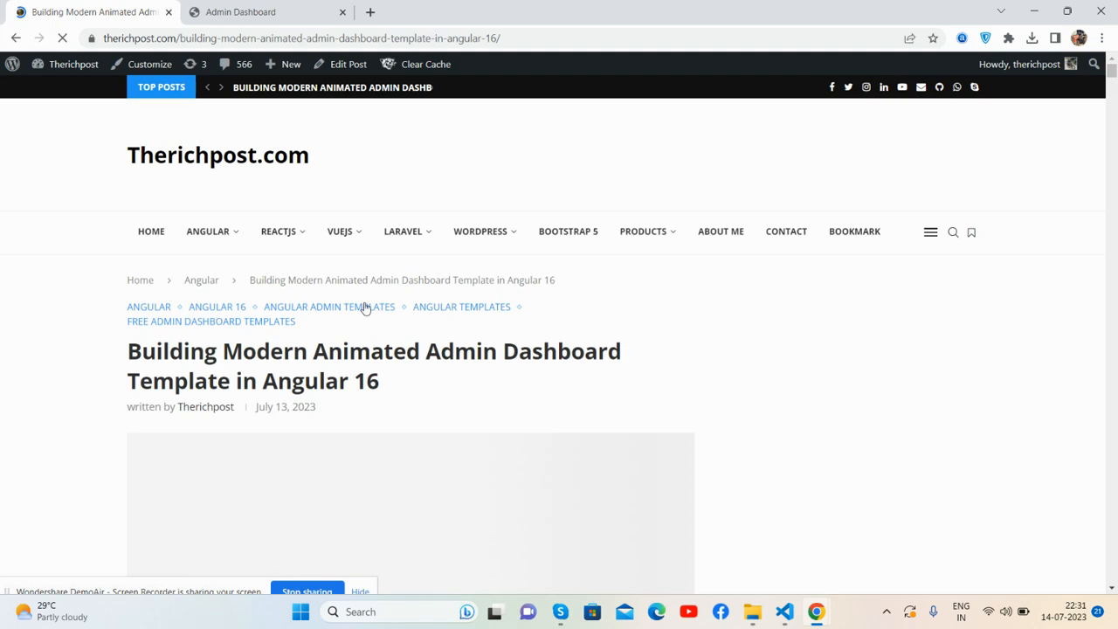
pyautogui.scroll(-3)
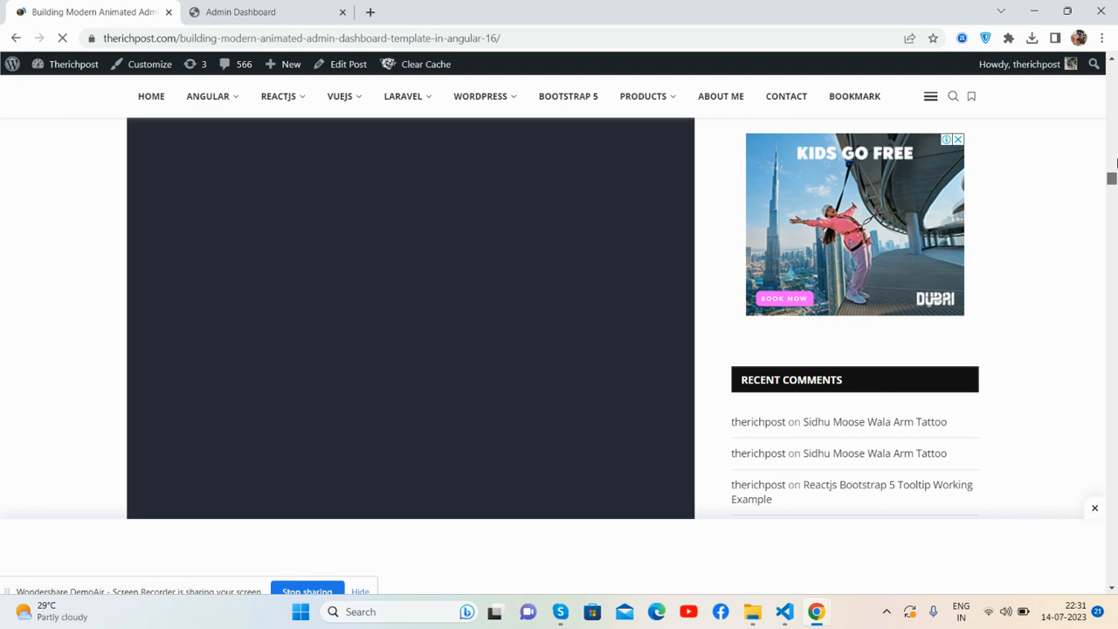
pyautogui.scroll(3)
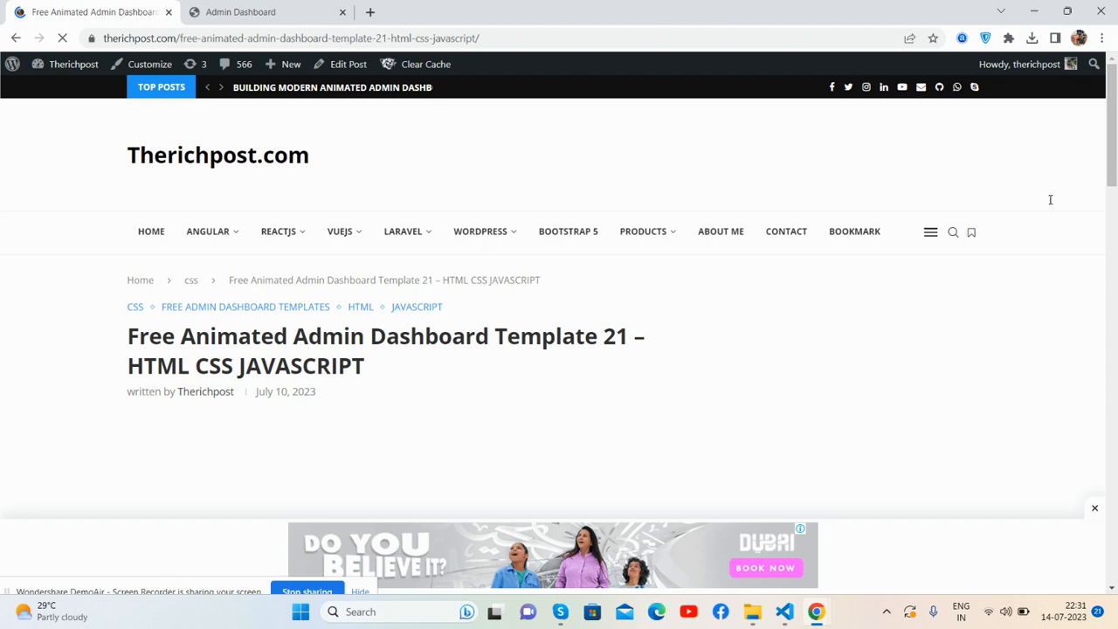
# Open the Animated Admin Dashboard git repo link in a new tab, then return to Admin Dashboard
pyautogui.scroll(-3)
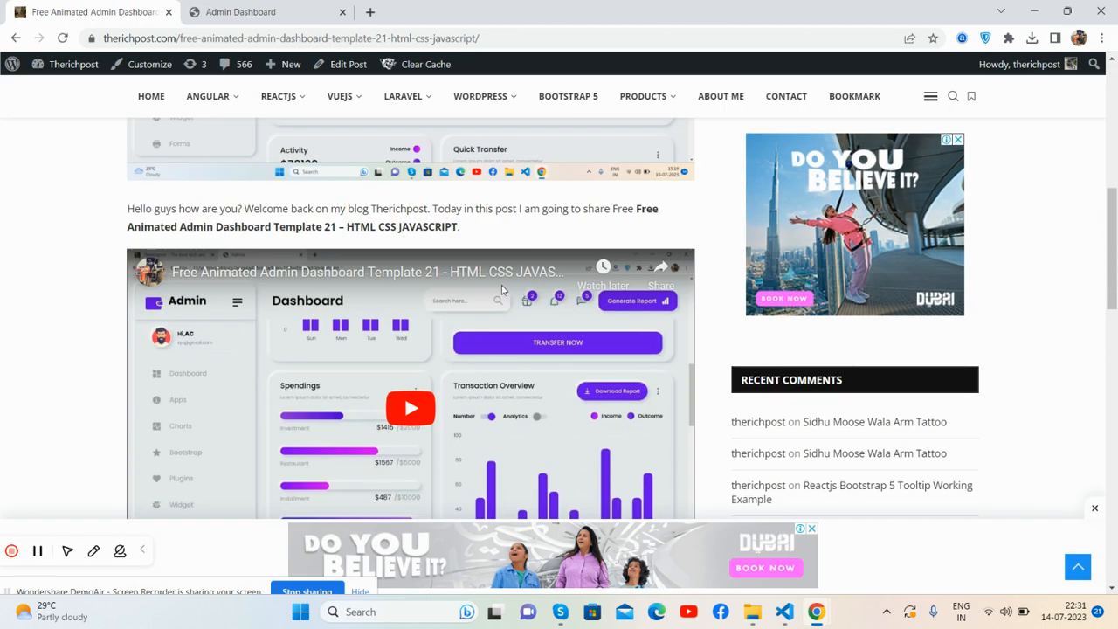
pyautogui.scroll(-3)
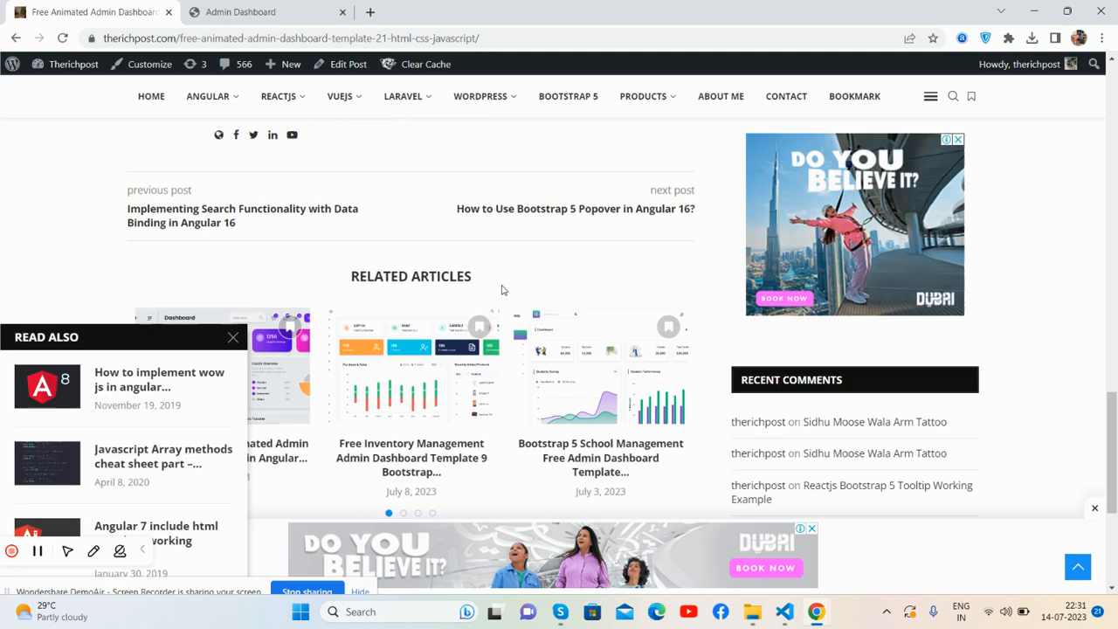
pyautogui.scroll(3)
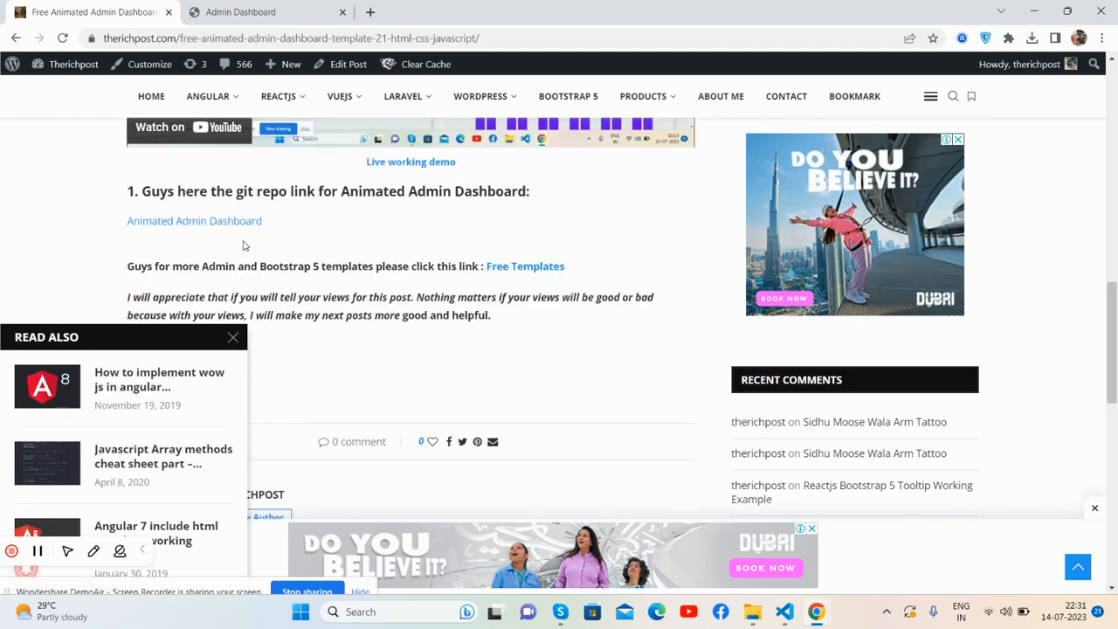
pyautogui.rightClick(194, 220)
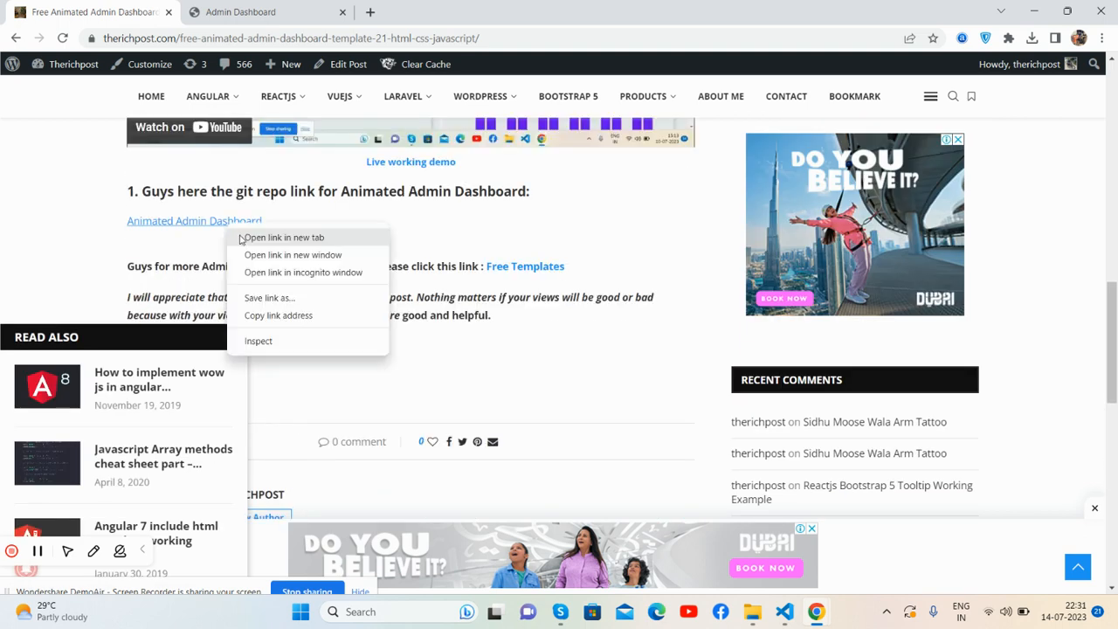
pyautogui.click(283, 236)
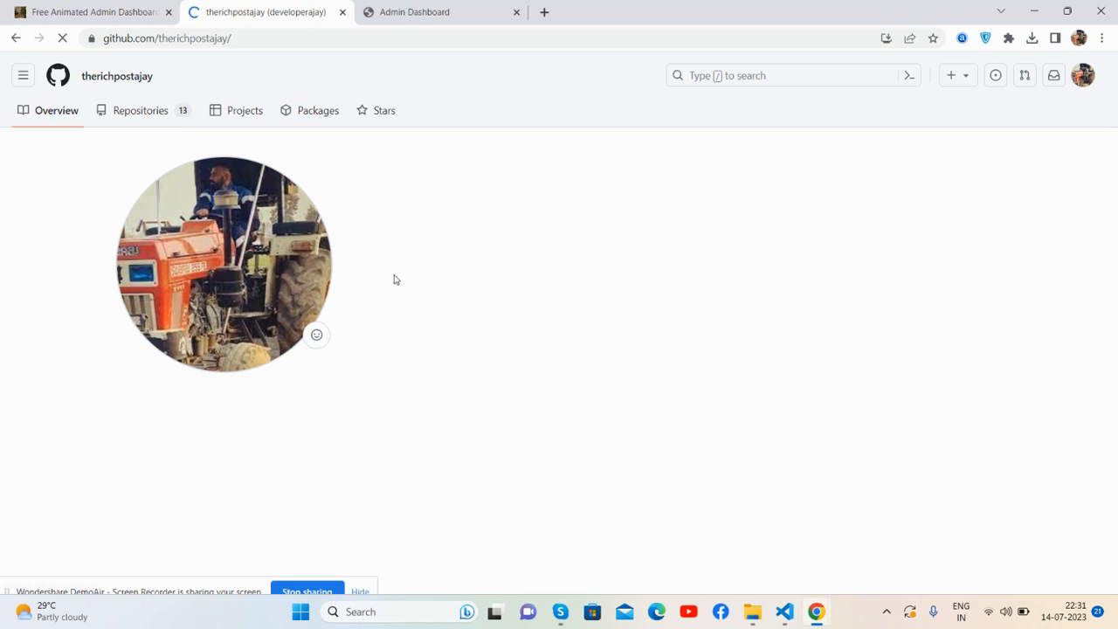
pyautogui.scroll(-3)
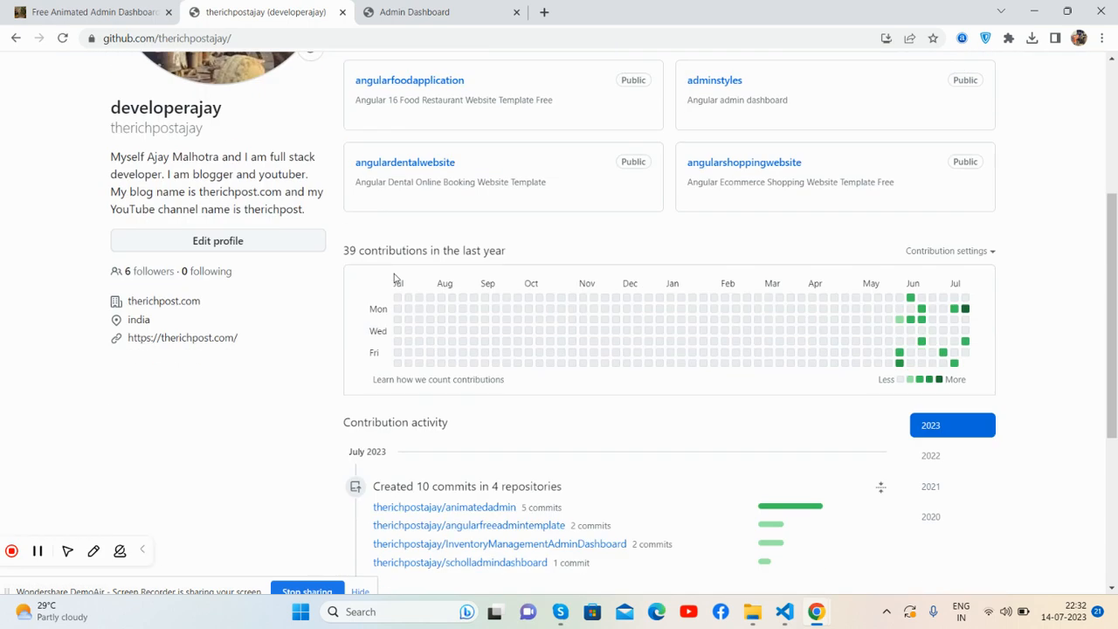
pyautogui.click(413, 12)
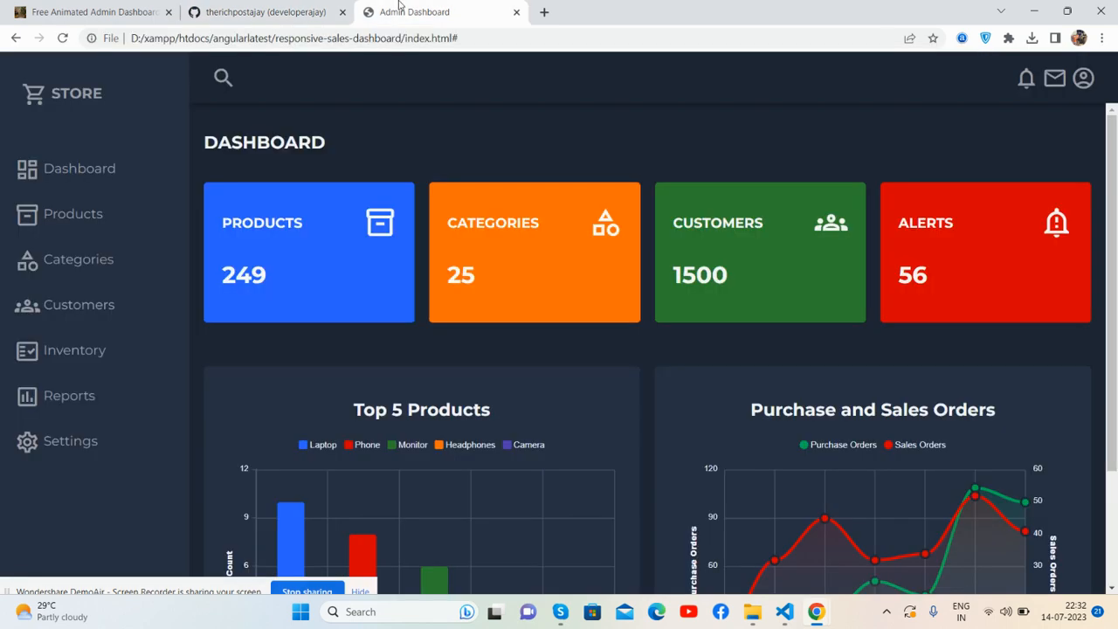
pyautogui.moveTo(479, 146)
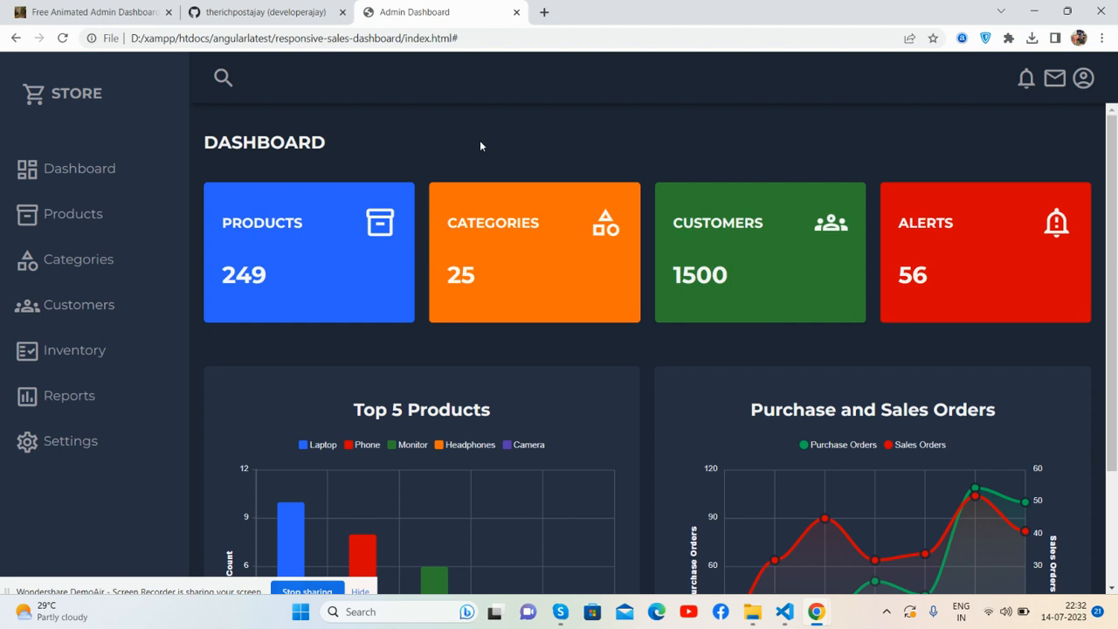